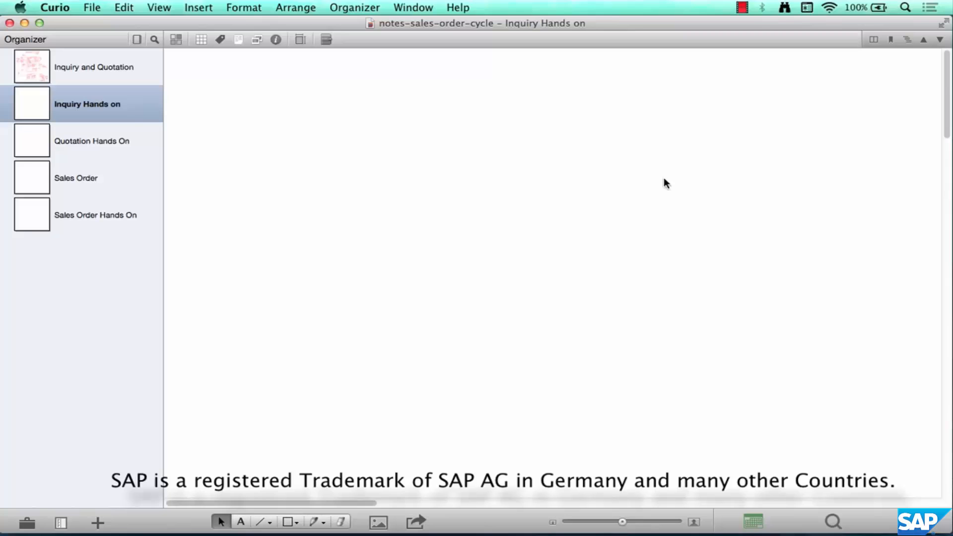
pyautogui.moveTo(565, 90)
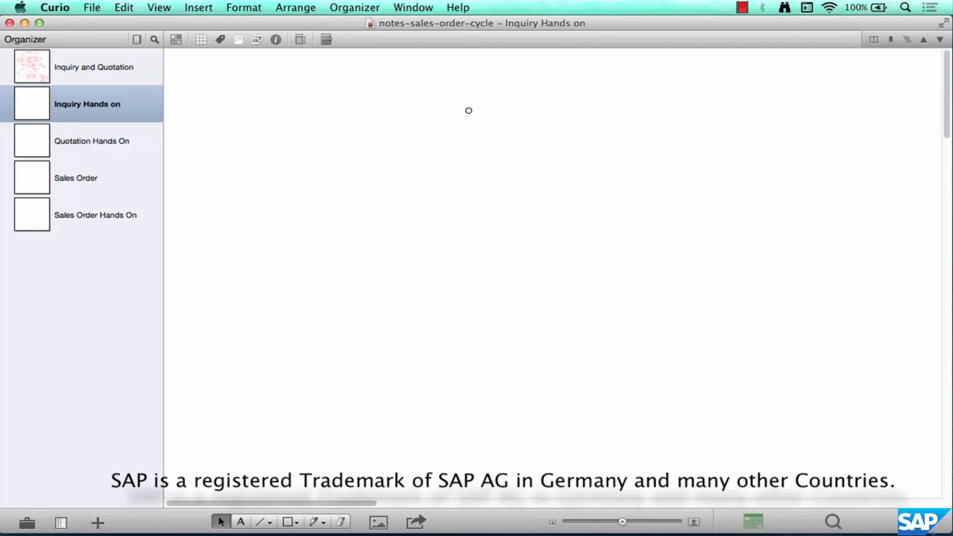
# Handwrite 'Inquiry Hands-on' as the page title and 'Step No 1' beneath it with the pen.
pyautogui.click(314, 521)
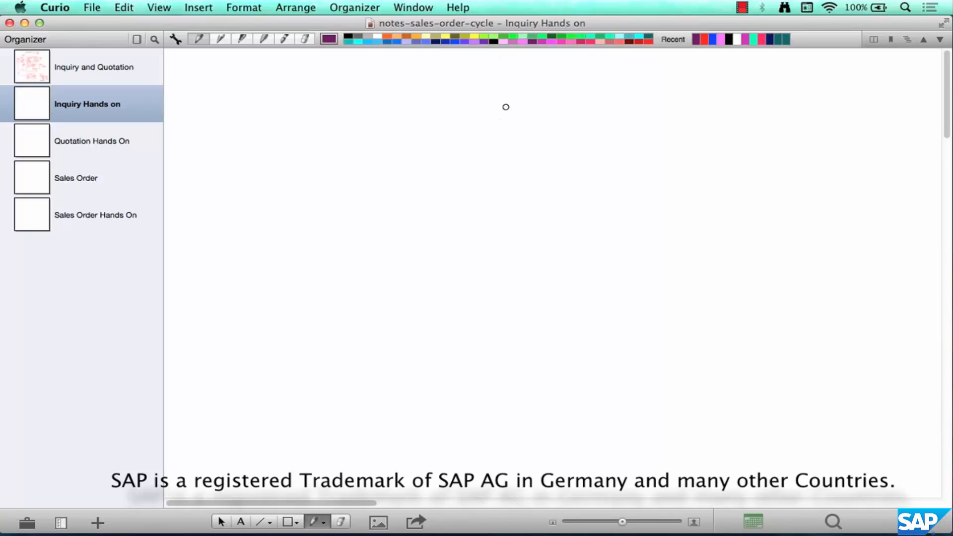
pyautogui.moveTo(513, 70)
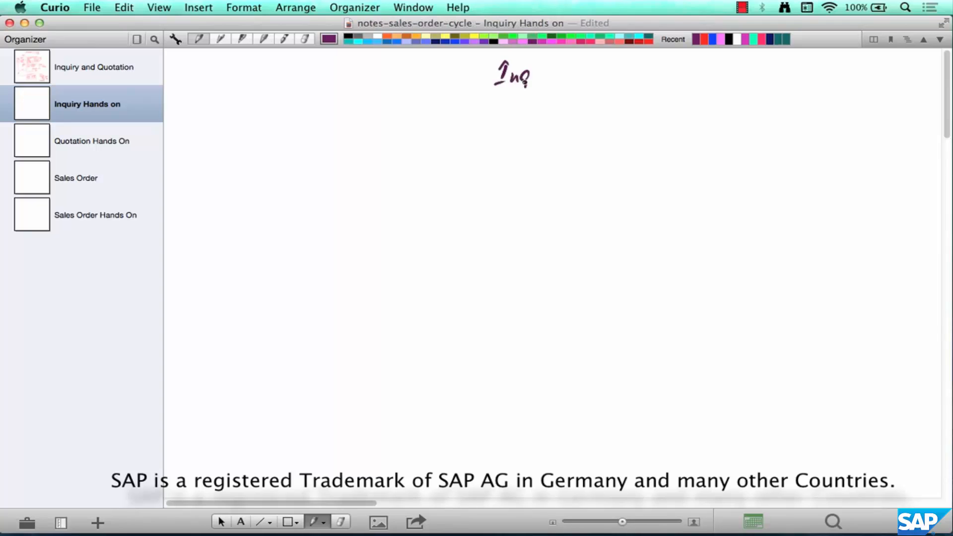
pyautogui.moveTo(529, 82); pyautogui.dragTo(575, 83)
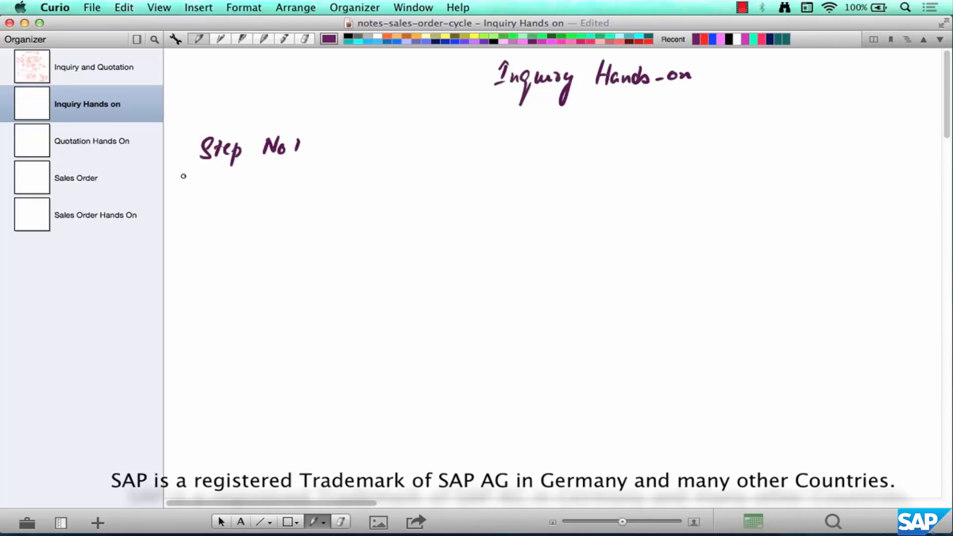
pyautogui.moveTo(183, 176); pyautogui.dragTo(302, 166)
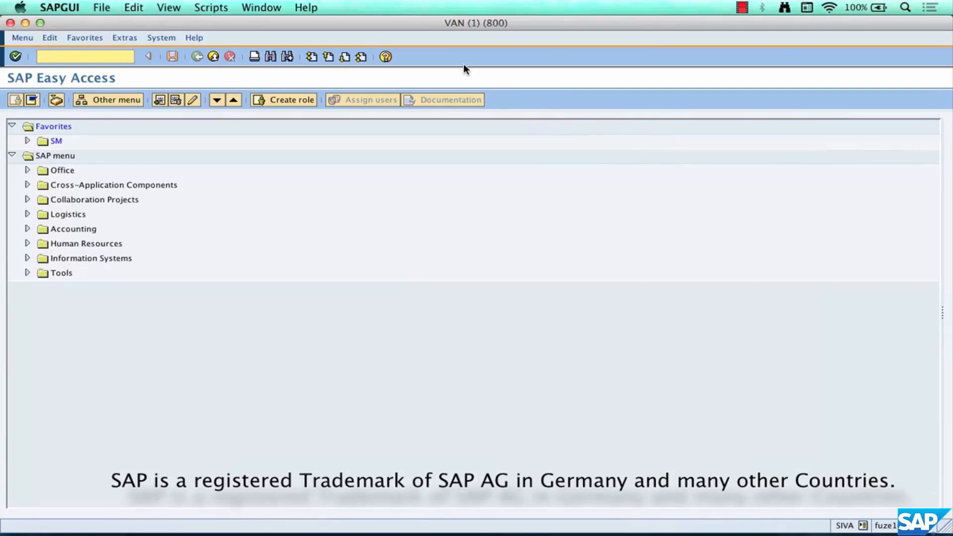
pyautogui.click(86, 56)
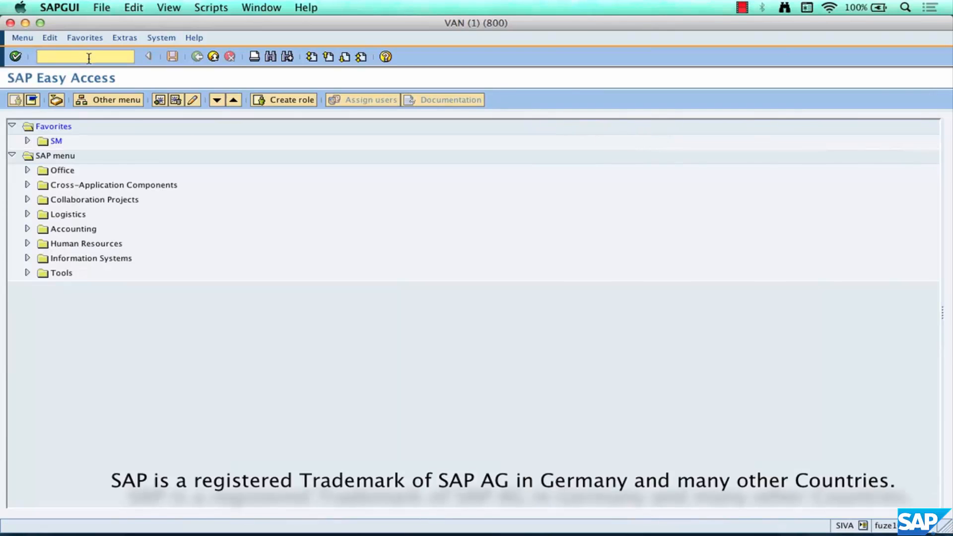
pyautogui.write('va')
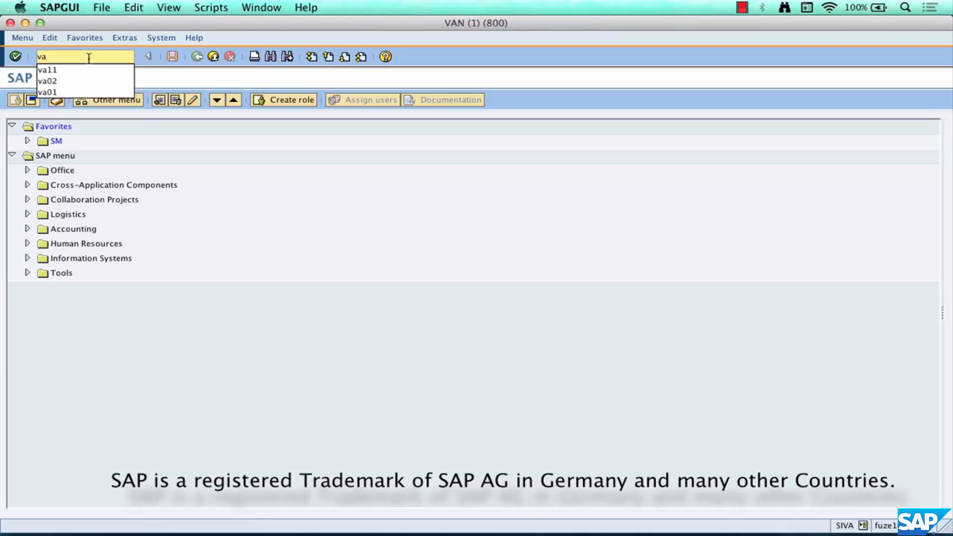
pyautogui.click(48, 70)
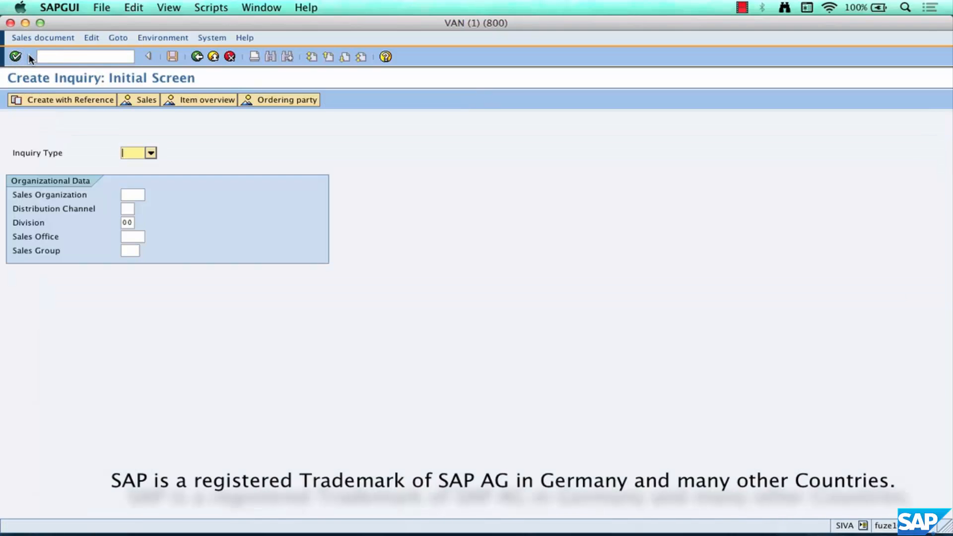
pyautogui.click(196, 56)
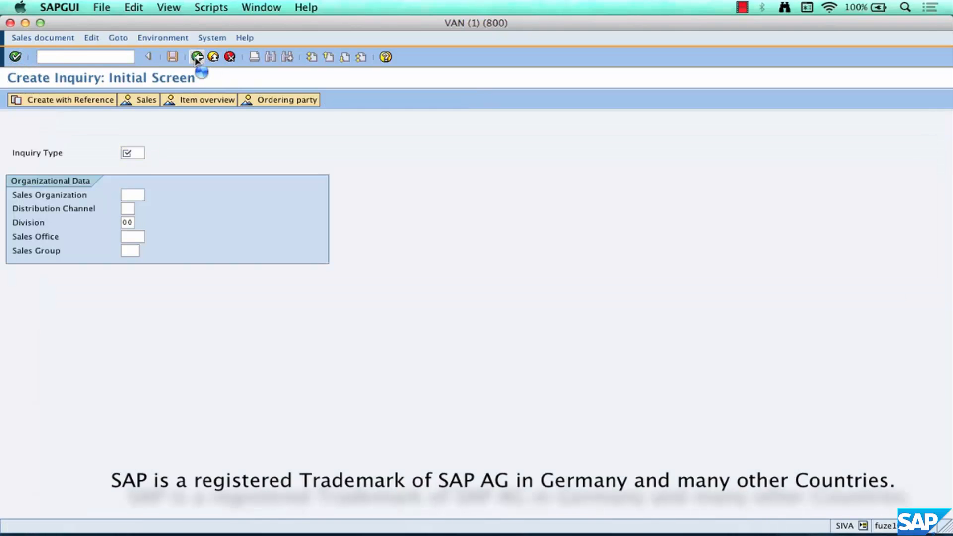
pyautogui.click(196, 56)
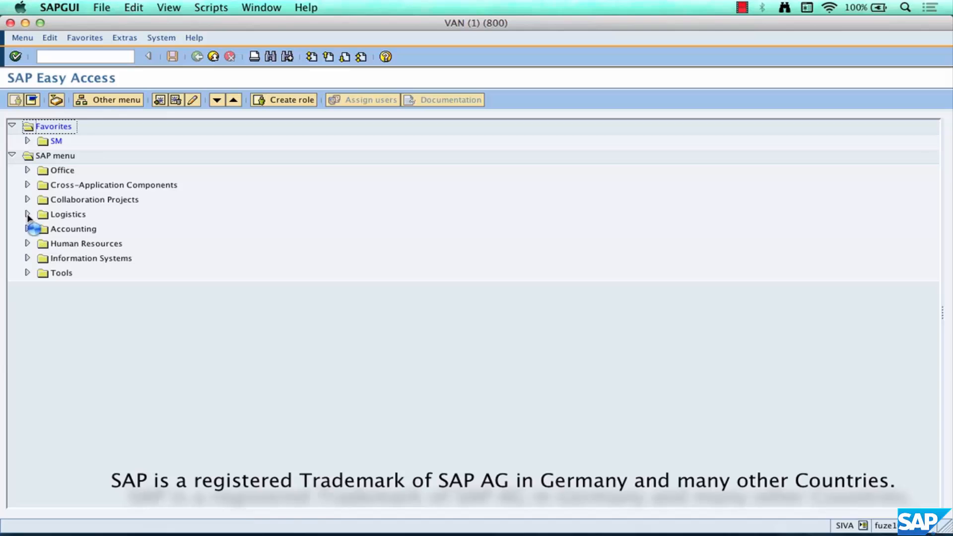
# Expand Logistics and Sales and Distribution down to the VA11 – Create inquiry entry.
pyautogui.click(28, 214)
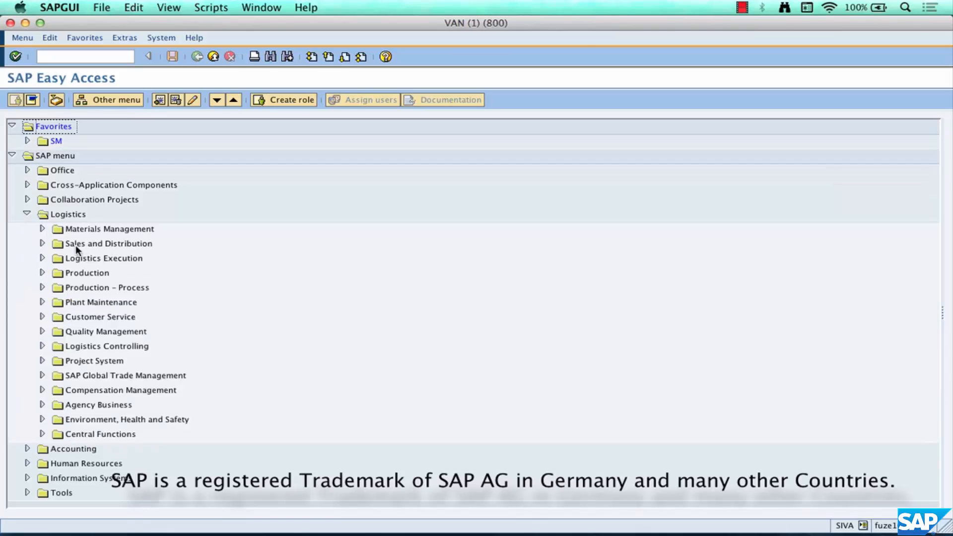
pyautogui.click(43, 245)
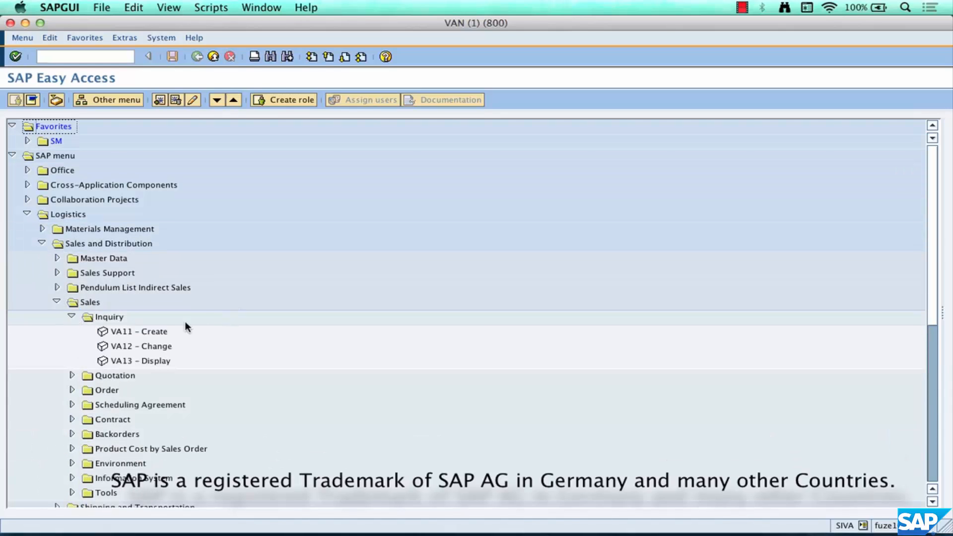
pyautogui.click(142, 331)
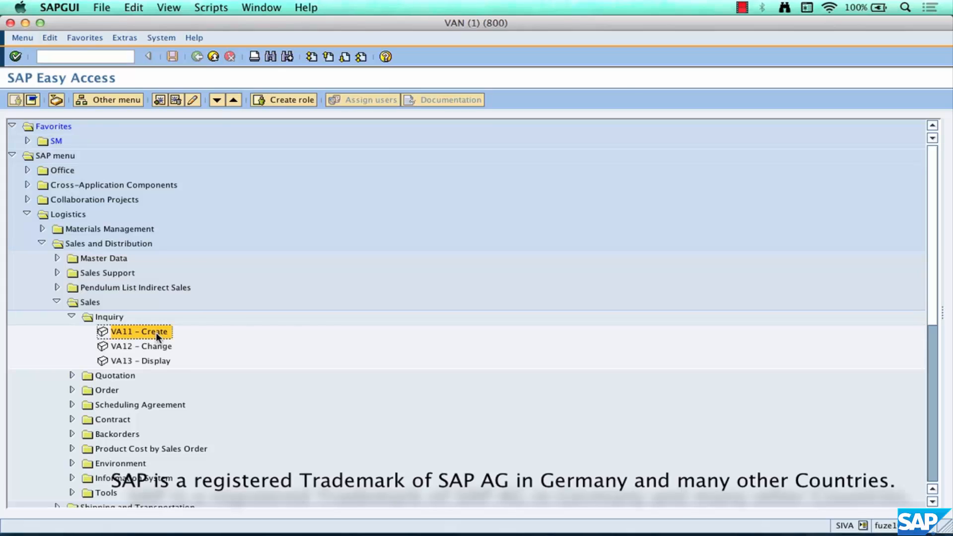
pyautogui.moveTo(136, 314)
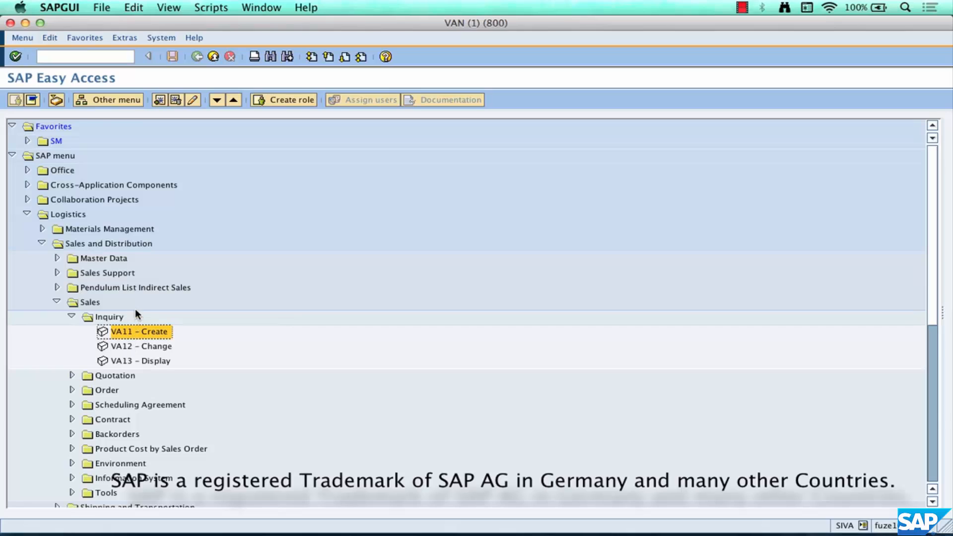
pyautogui.moveTo(129, 238)
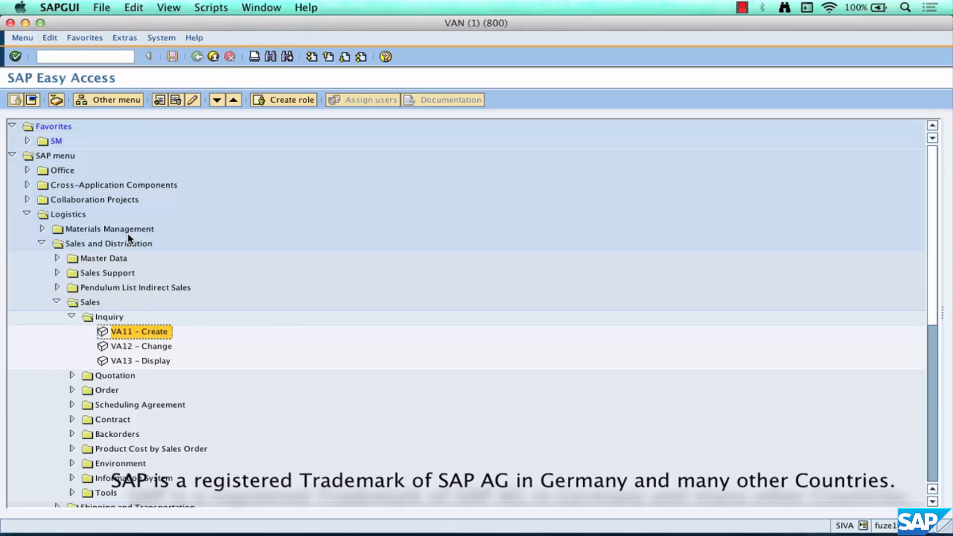
pyautogui.moveTo(68, 242)
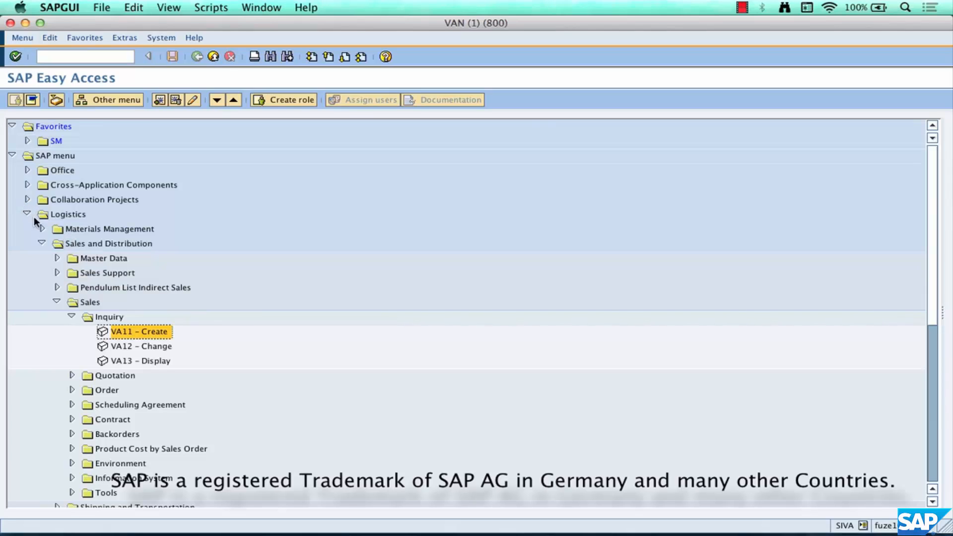
# Point out the Sales and Distribution, Sales and Inquiry folders along the path.
pyautogui.click(110, 244)
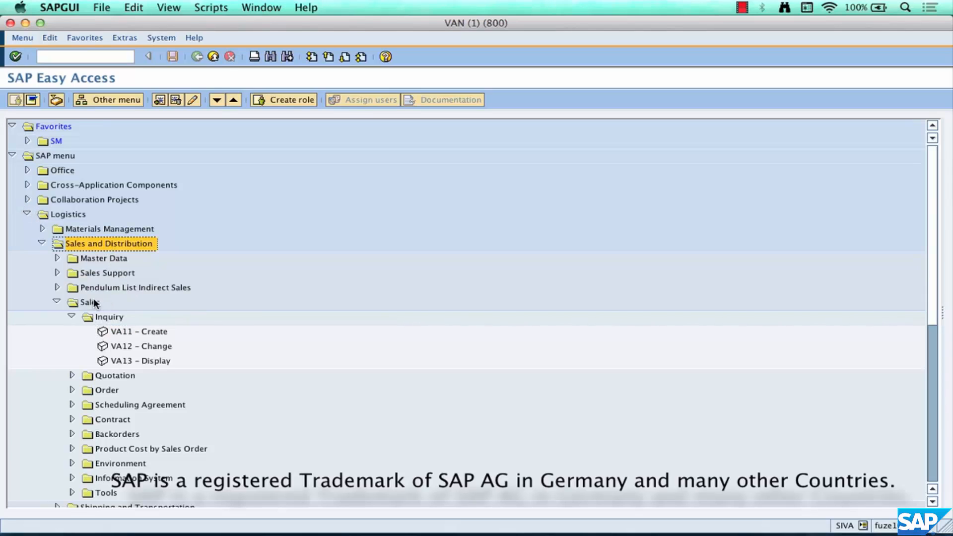
pyautogui.click(91, 302)
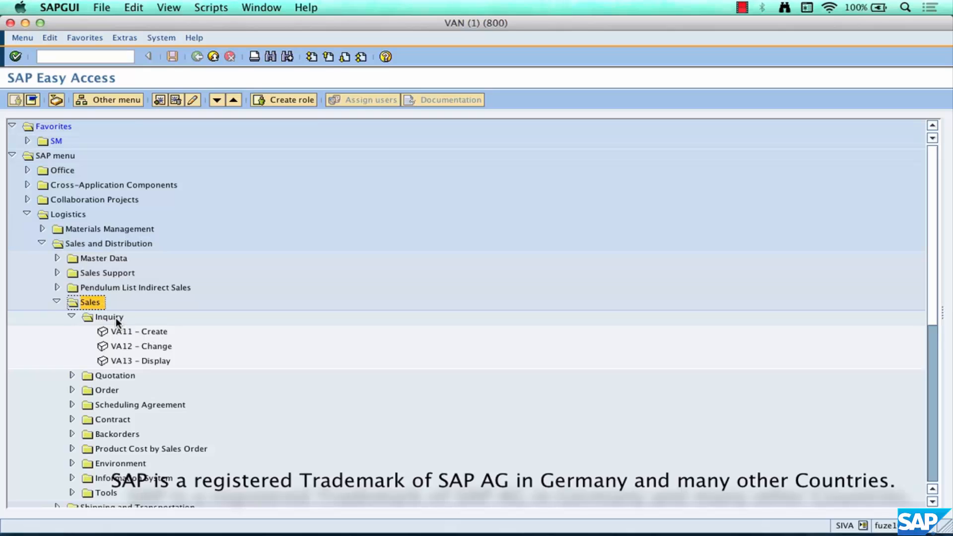
pyautogui.click(144, 331)
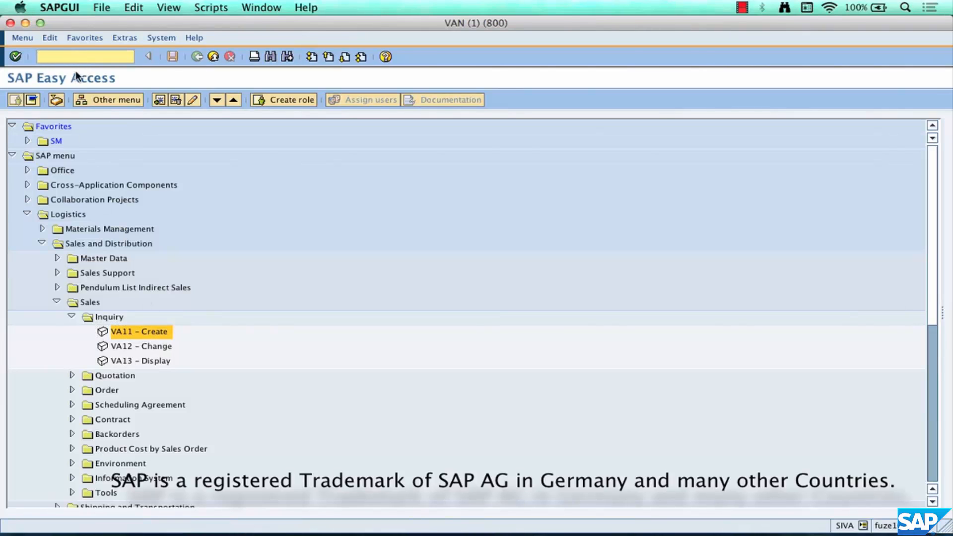
pyautogui.moveTo(33, 66)
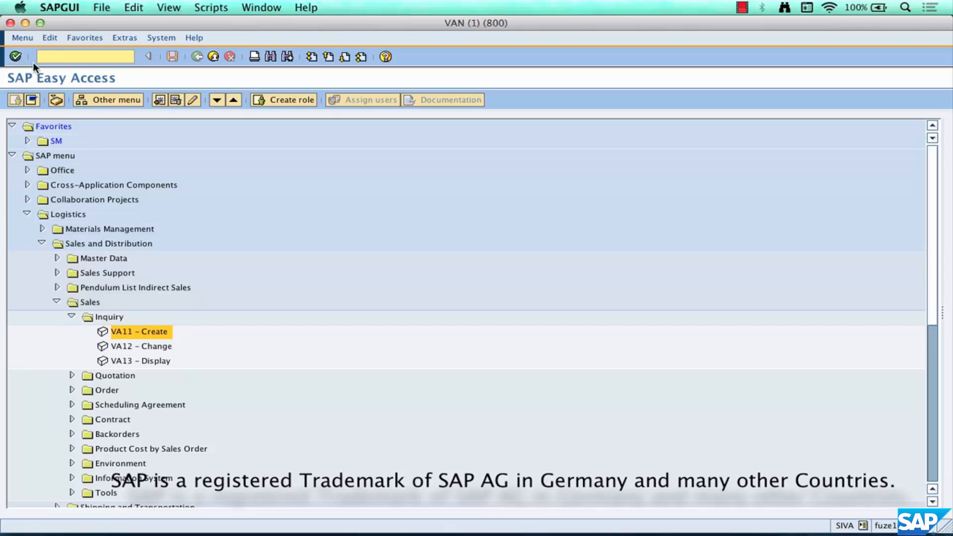
# Launch VA11 – Create to reach the Create Inquiry initial screen.
pyautogui.doubleClick(138, 332)
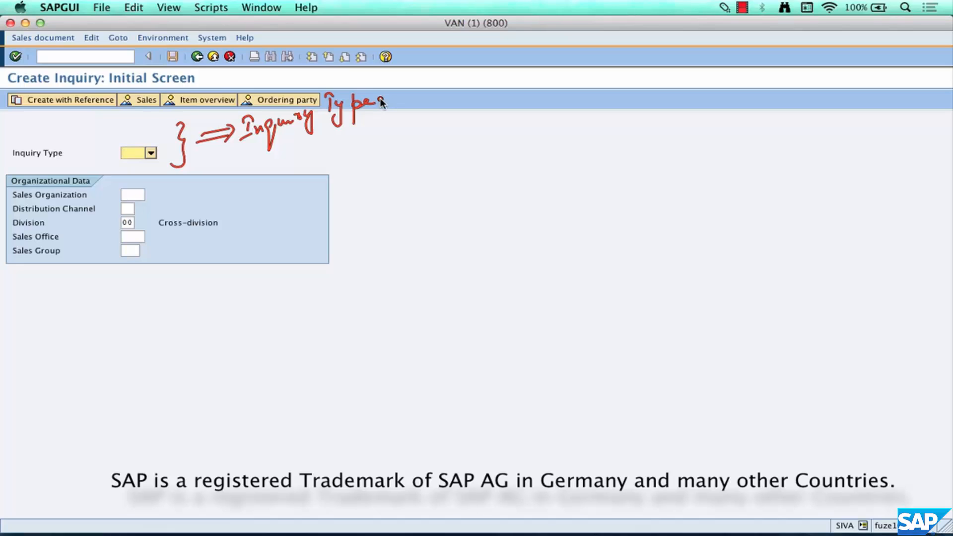
# Box the 'Inquiry Type' note and draw the arrow labelled Routes from it.
pyautogui.click(131, 153)
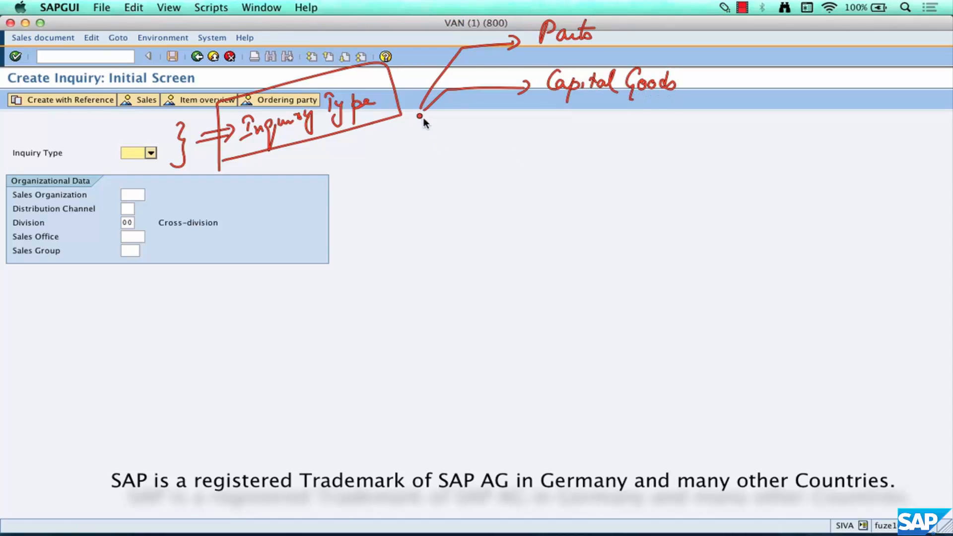
pyautogui.moveTo(419, 118); pyautogui.dragTo(532, 137)
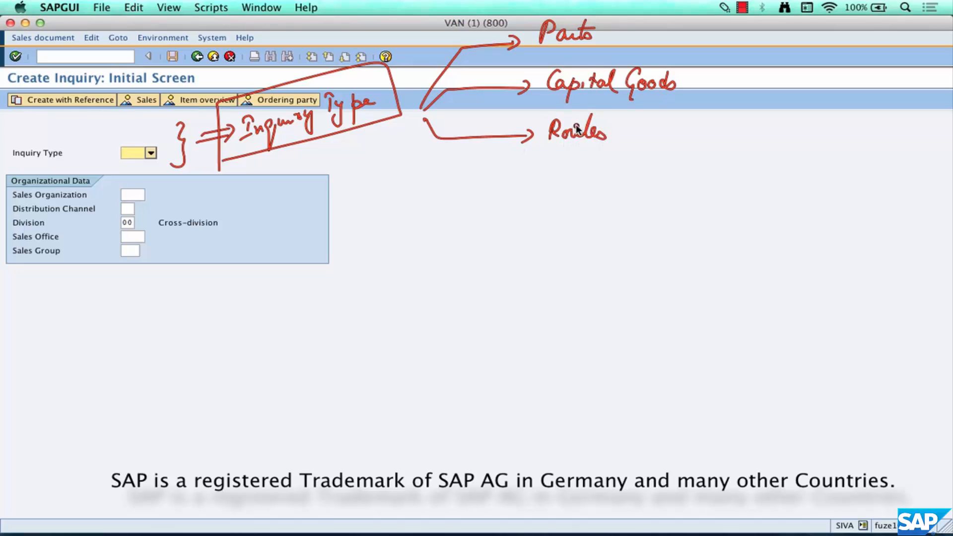
pyautogui.moveTo(604, 126)
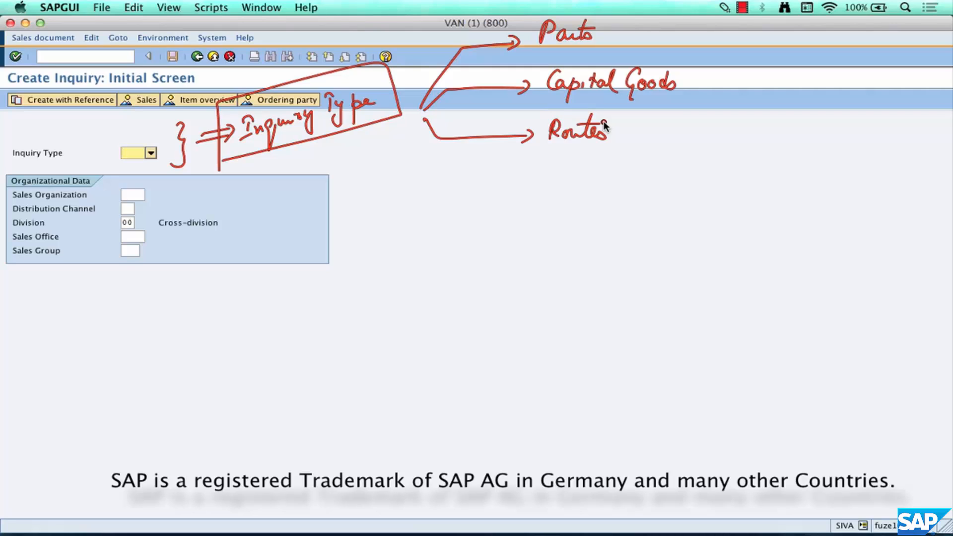
pyautogui.moveTo(237, 195)
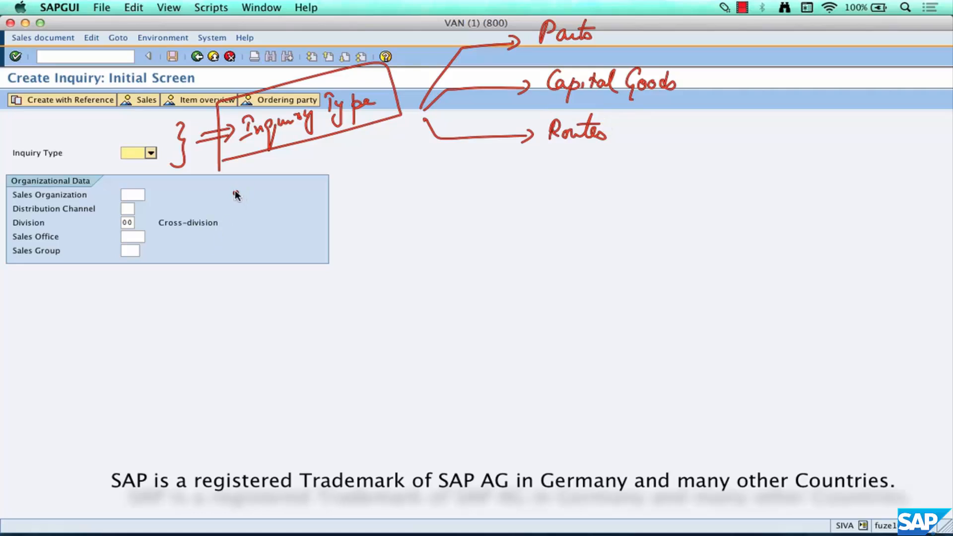
pyautogui.moveTo(237, 177); pyautogui.dragTo(228, 277)
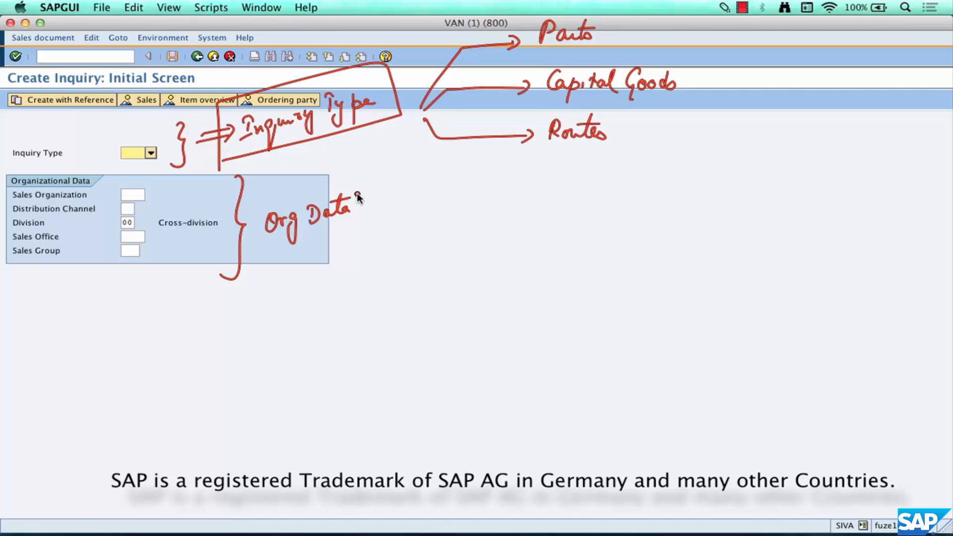
pyautogui.click(128, 153)
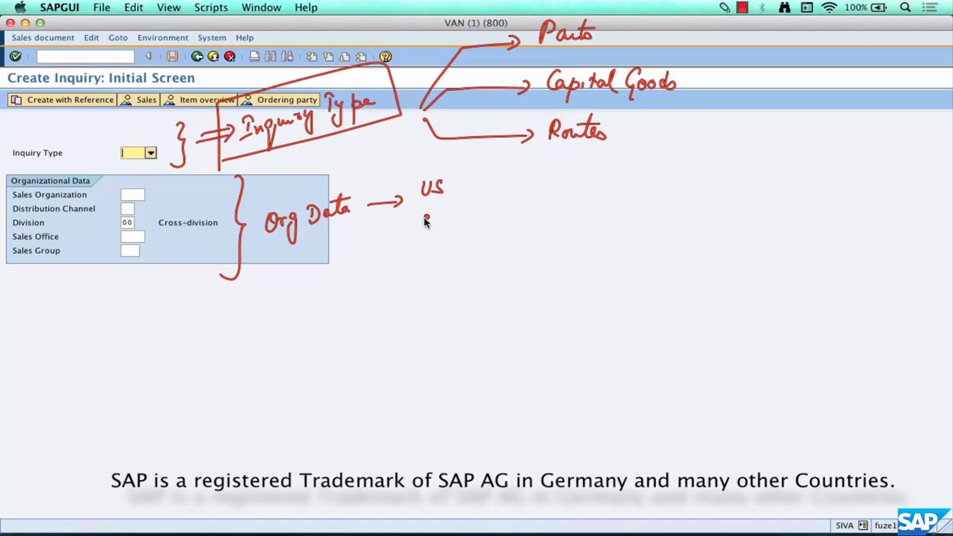
pyautogui.moveTo(434, 217)
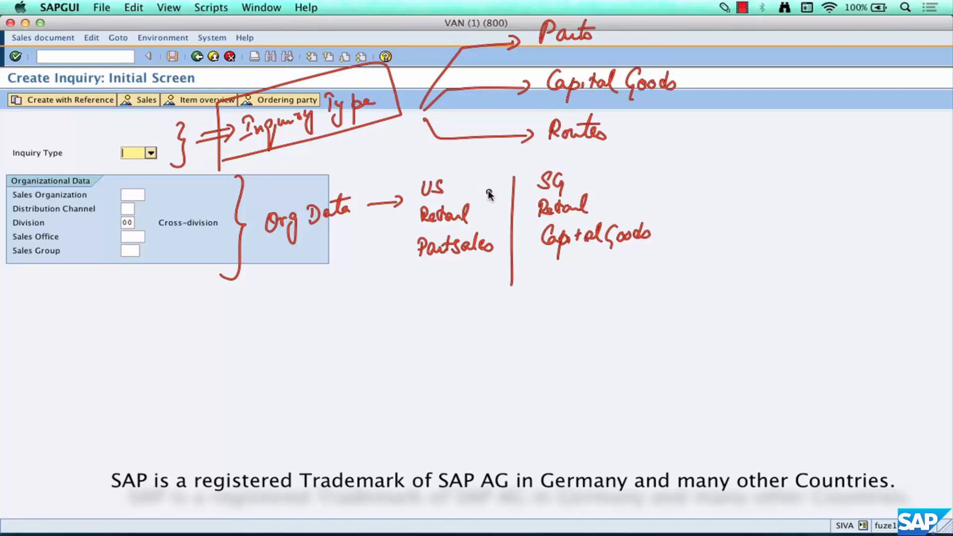
pyautogui.moveTo(479, 173)
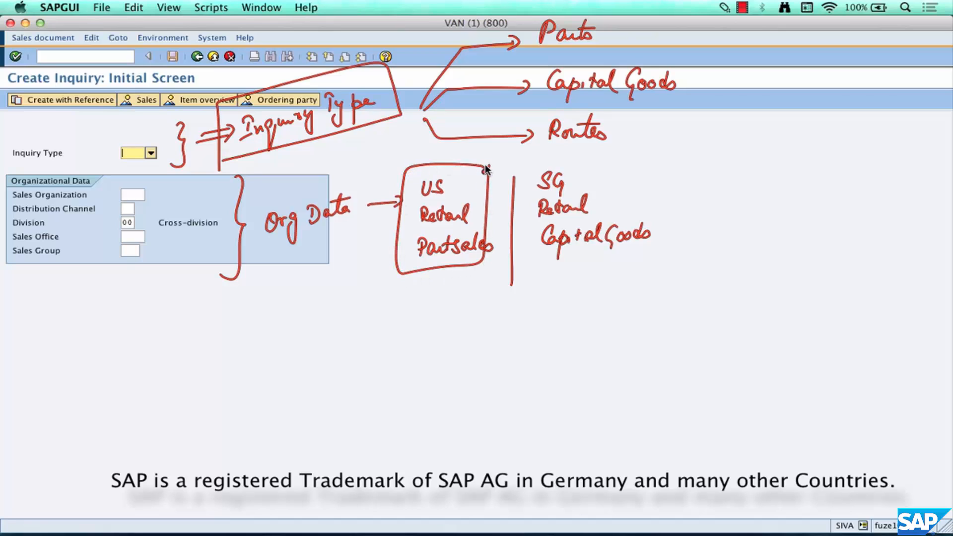
pyautogui.moveTo(589, 269)
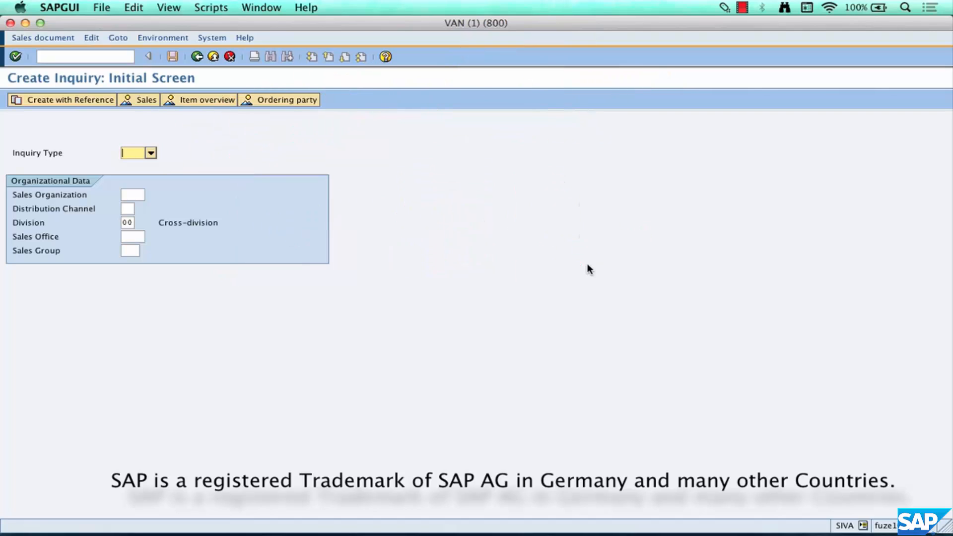
pyautogui.click(151, 153)
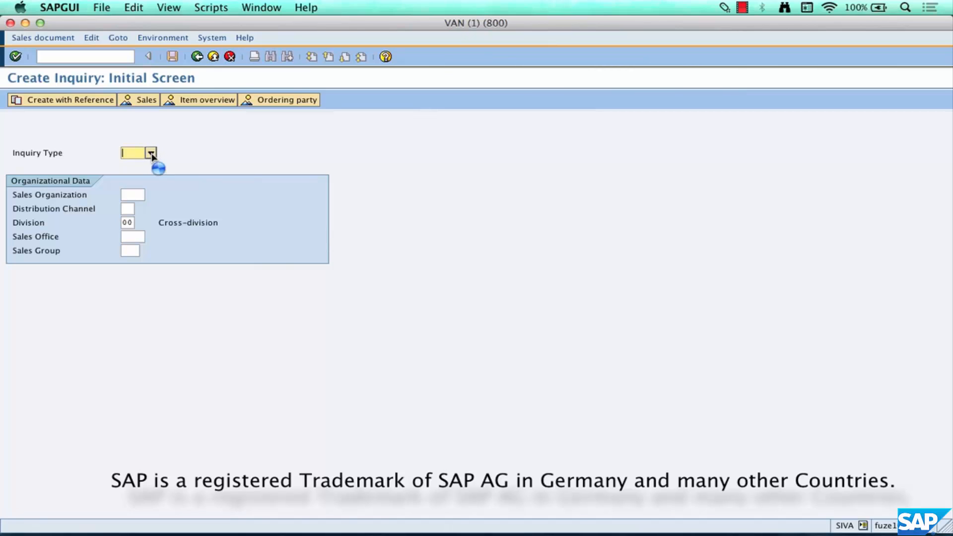
# Choose inquiry type IN – Inquiry from the F4 value list.
pyautogui.click(150, 153)
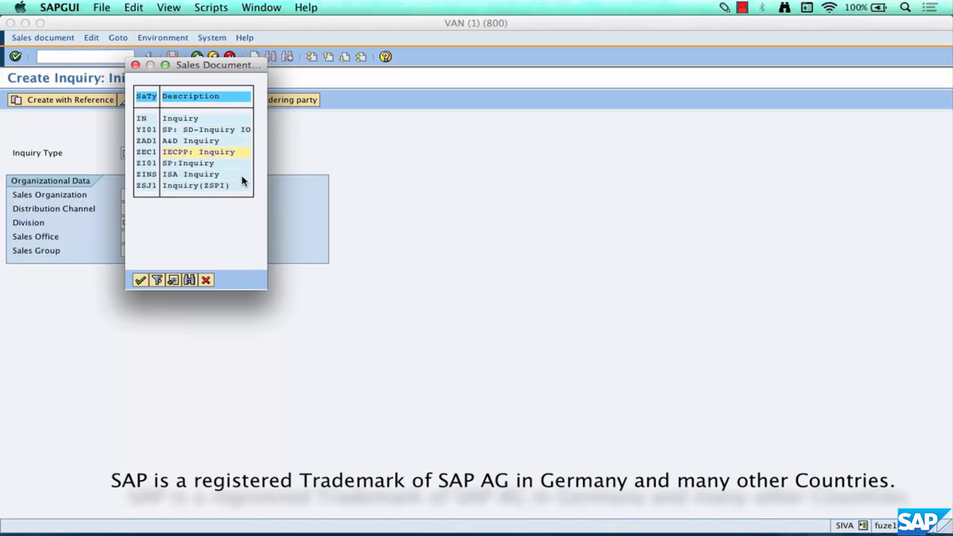
pyautogui.click(181, 118)
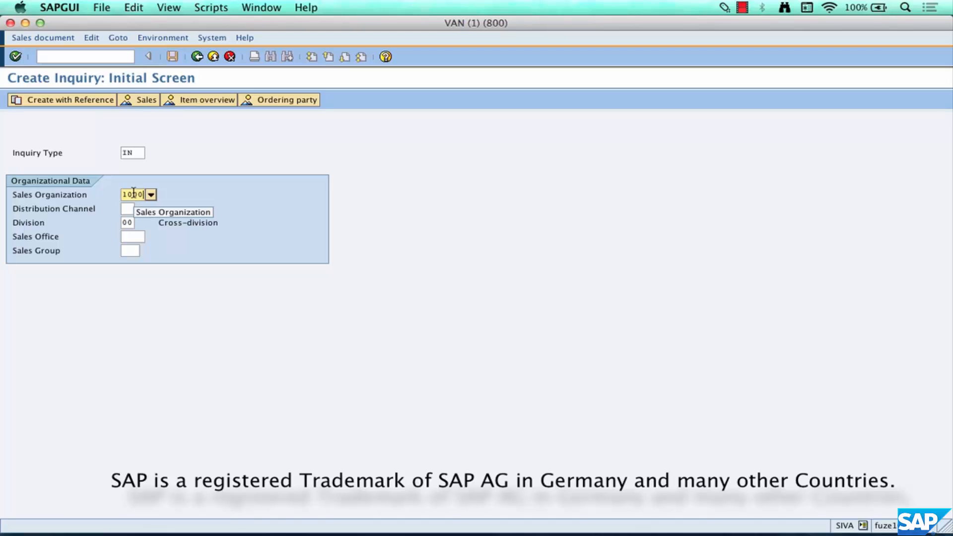
# Enter distribution channel 10 and capture the filled initial screen.
pyautogui.write('10')
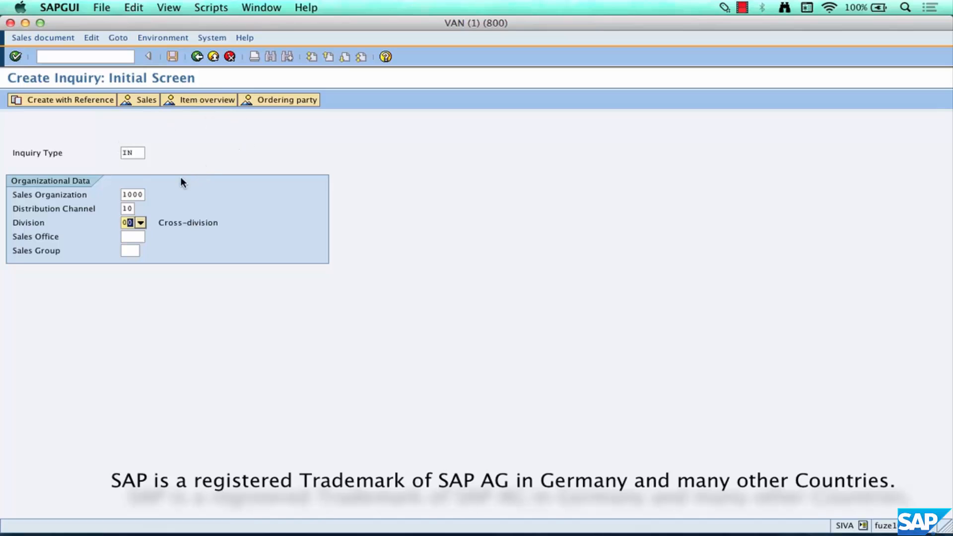
pyautogui.moveTo(115, 132)
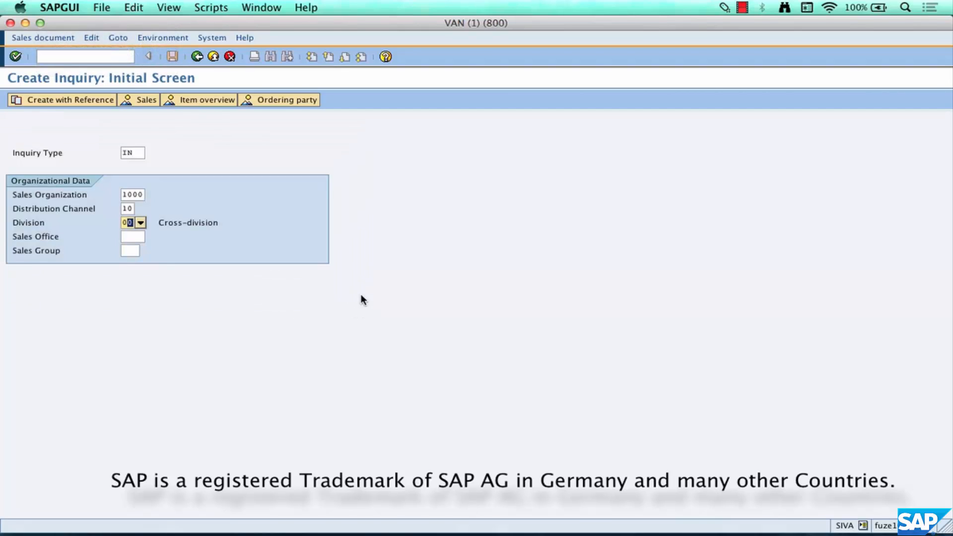
pyautogui.click(16, 55)
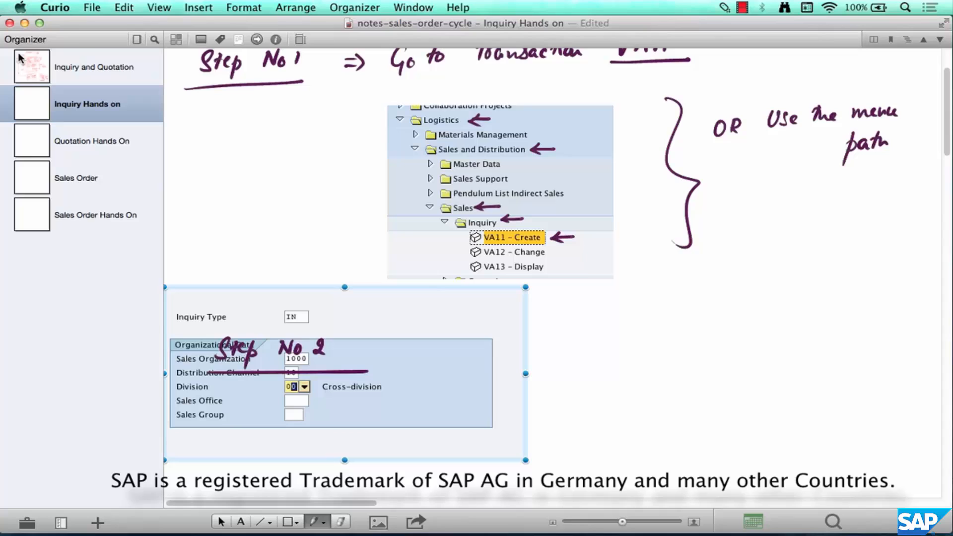
pyautogui.moveTo(405, 388)
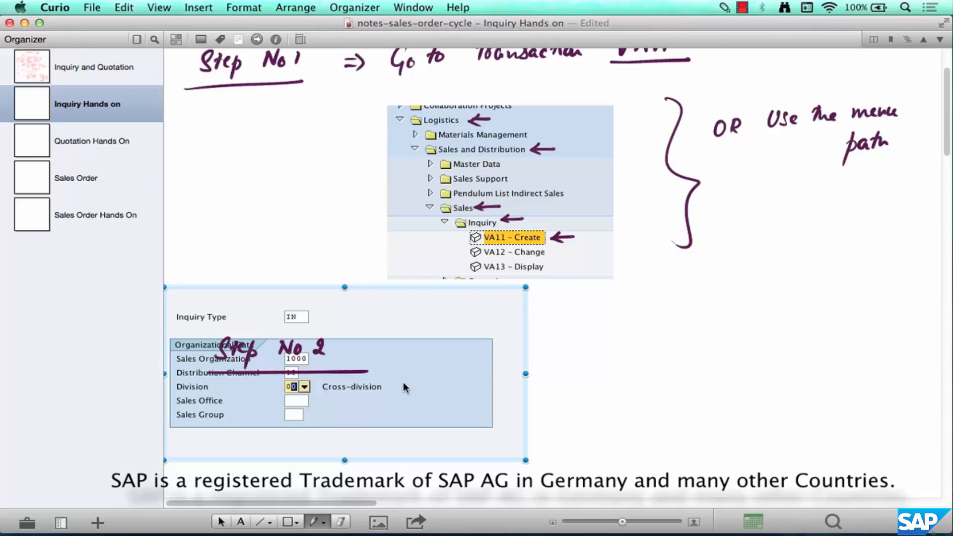
# Place the screenshot beside Step No 2 and begin the Step 3 heading below it.
pyautogui.moveTo(345, 375); pyautogui.dragTo(565, 423)
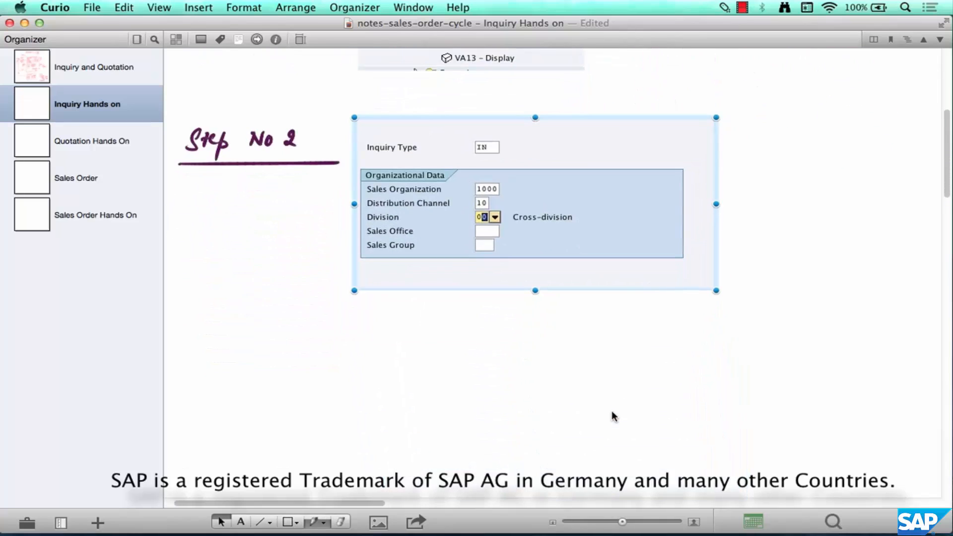
pyautogui.moveTo(445, 156)
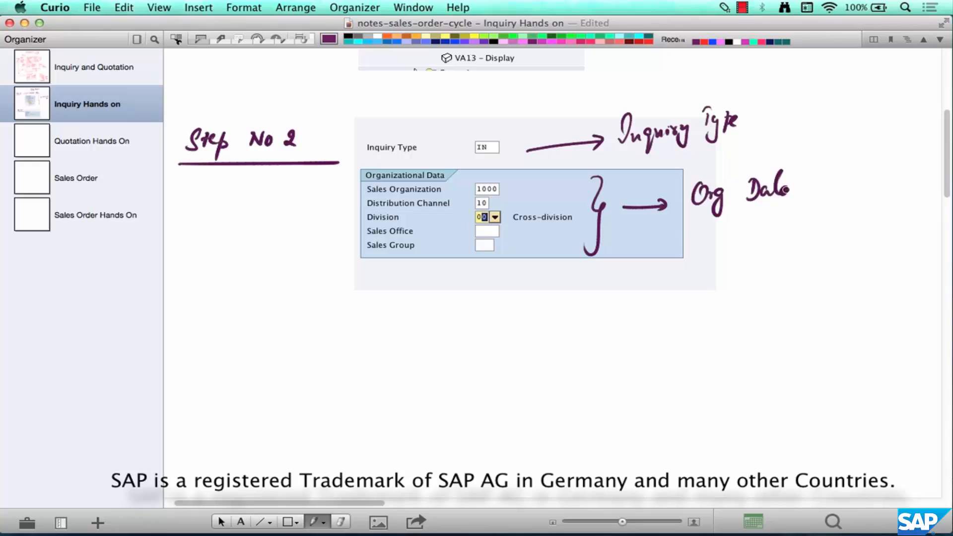
pyautogui.scroll(-3)
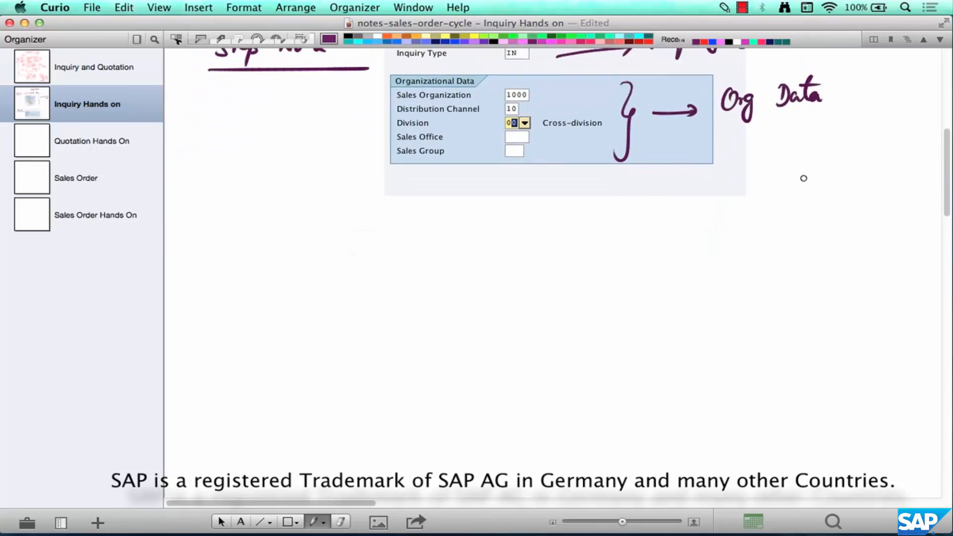
pyautogui.moveTo(243, 235); pyautogui.dragTo(227, 250)
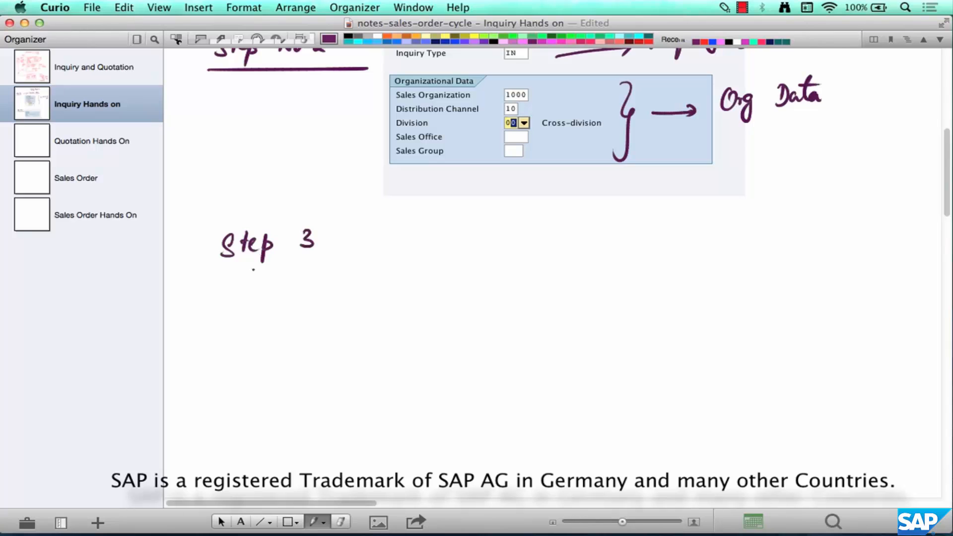
# Finish handwriting the 'Step 3' heading below the screenshot.
pyautogui.moveTo(194, 266); pyautogui.dragTo(339, 259)
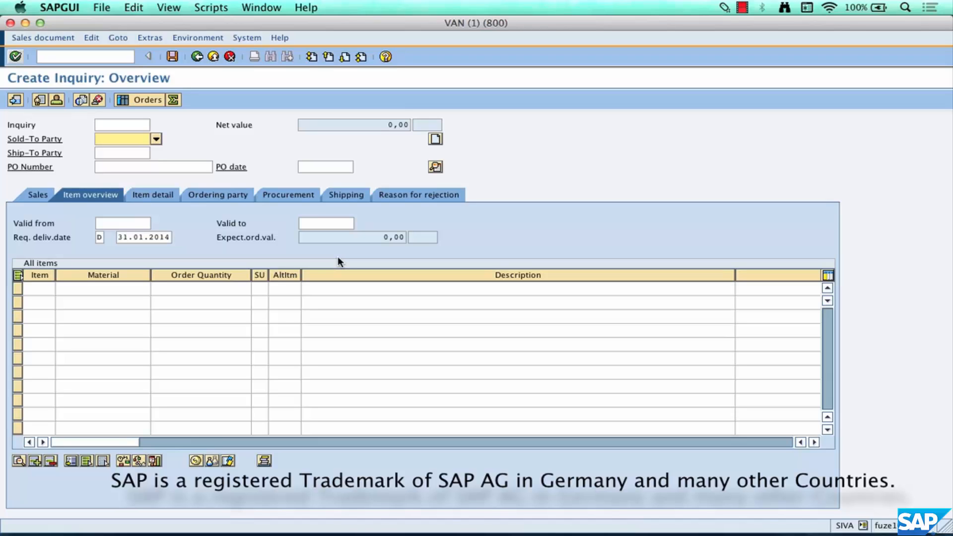
# Enter 1000 as the Sold-To Party on the Create Inquiry overview.
pyautogui.click(121, 139)
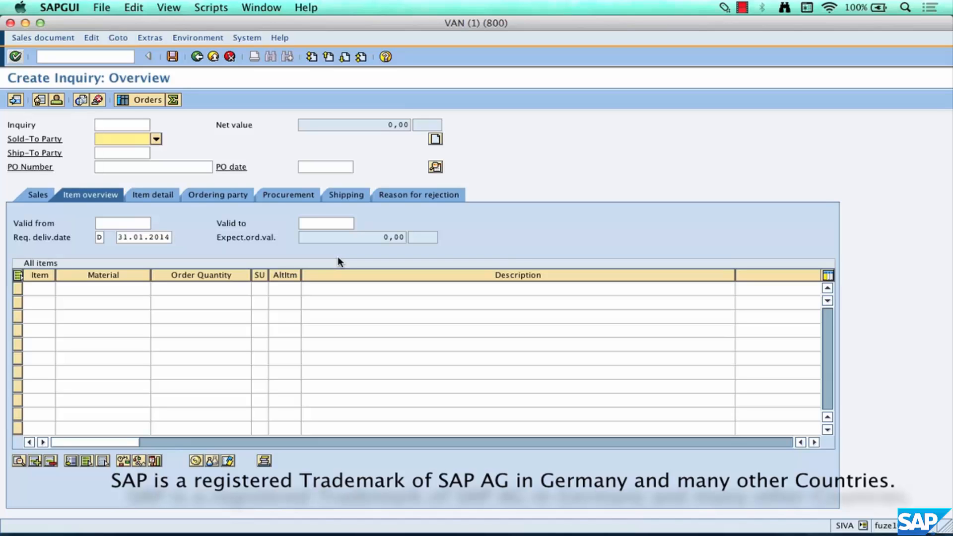
pyautogui.click(118, 139)
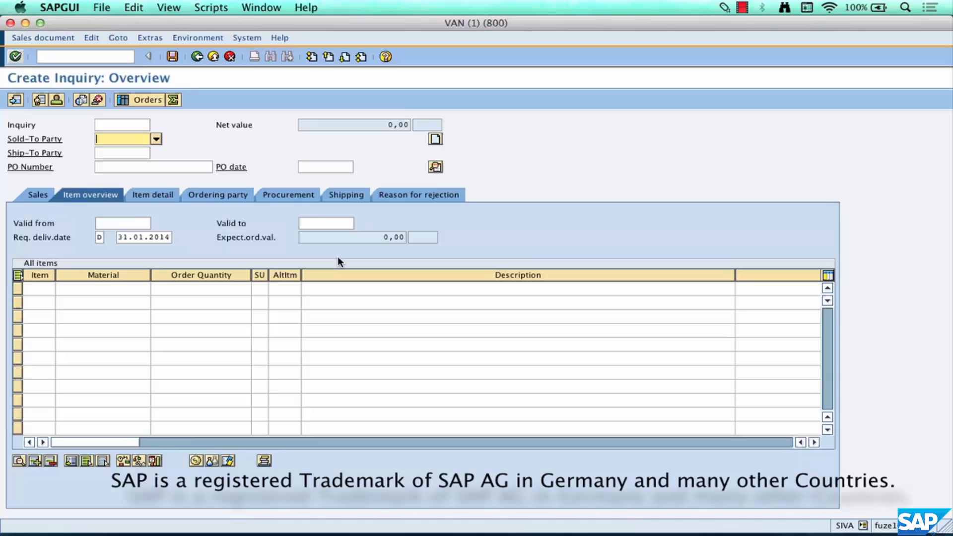
pyautogui.write('1')
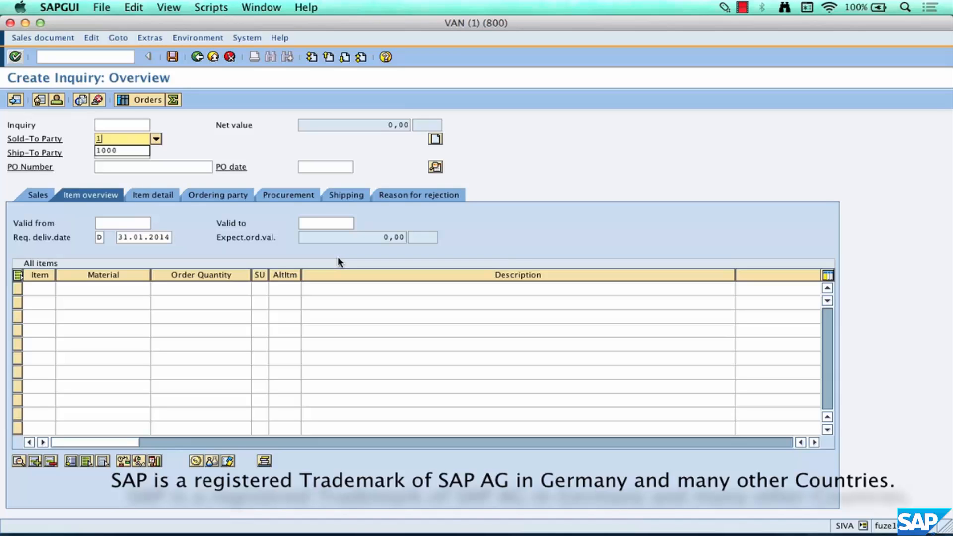
pyautogui.write('000')
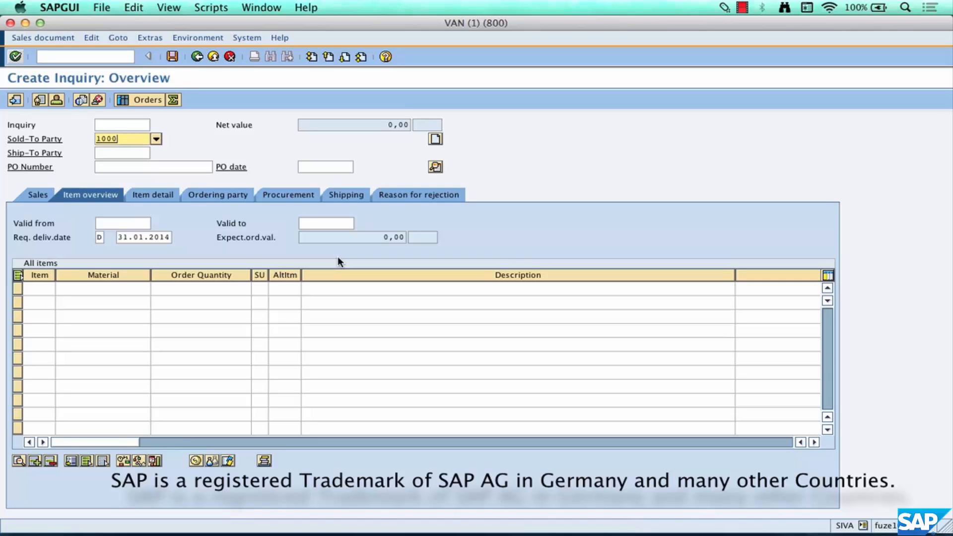
pyautogui.moveTo(159, 149)
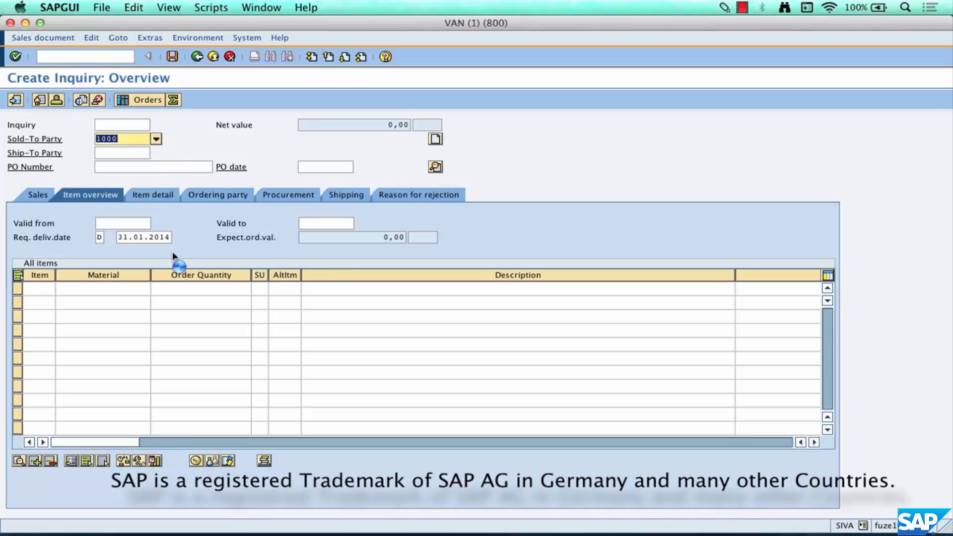
pyautogui.click(156, 139)
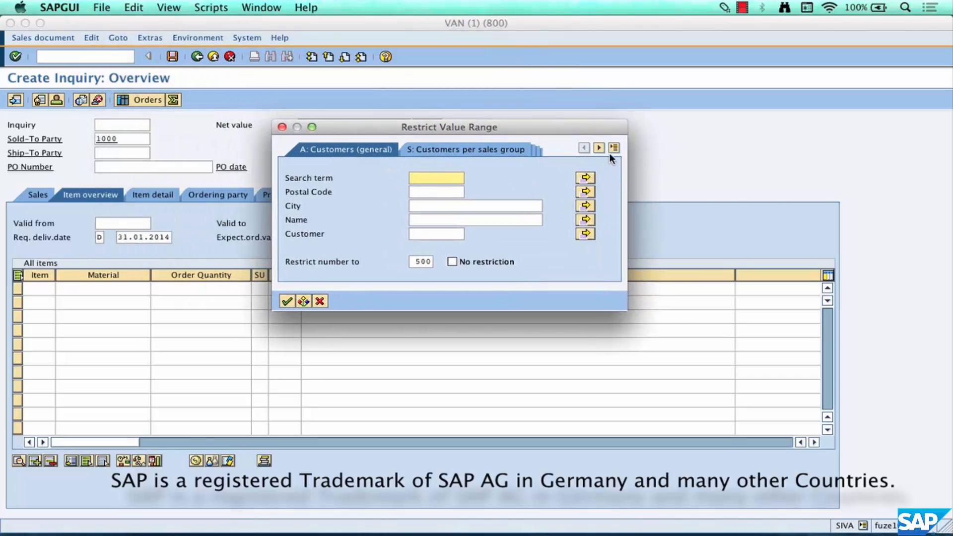
pyautogui.click(613, 148)
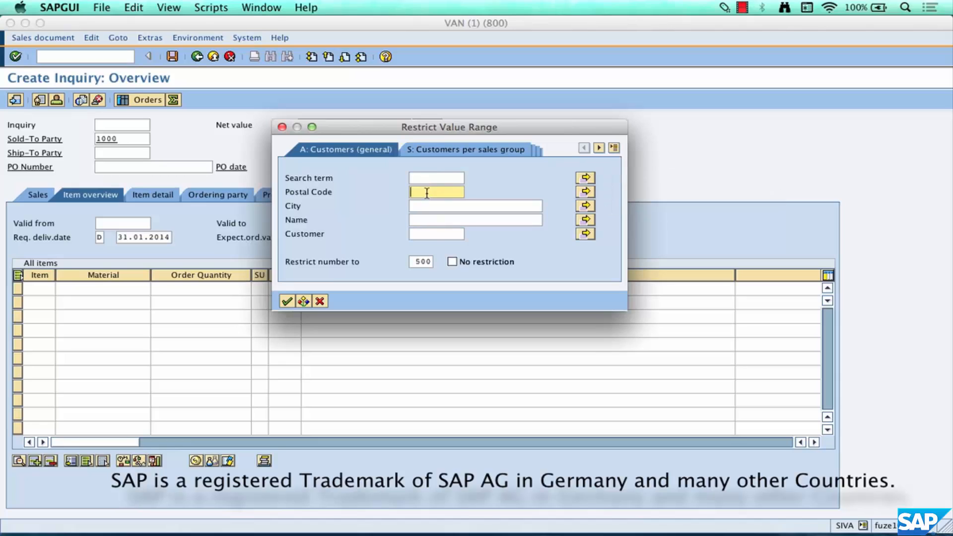
pyautogui.click(476, 219)
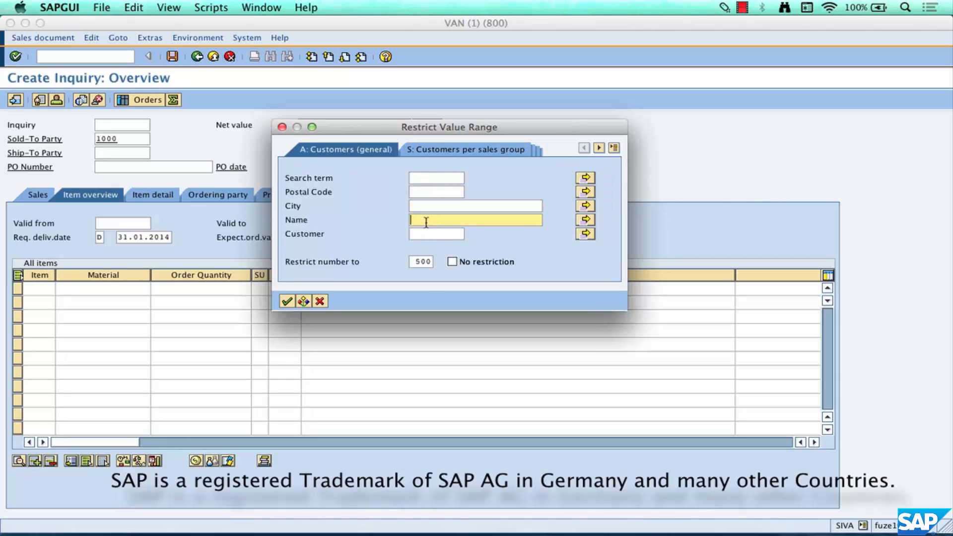
pyautogui.moveTo(424, 290)
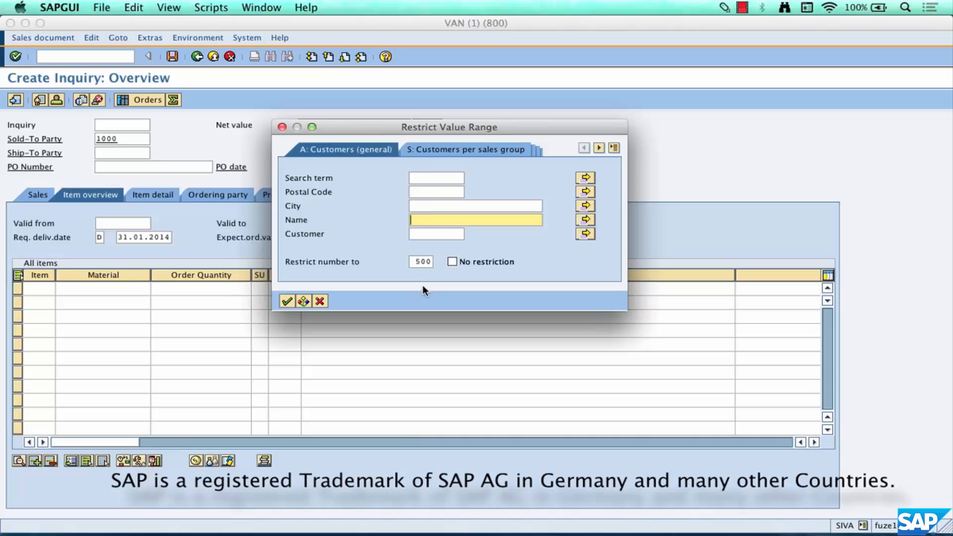
pyautogui.write('*')
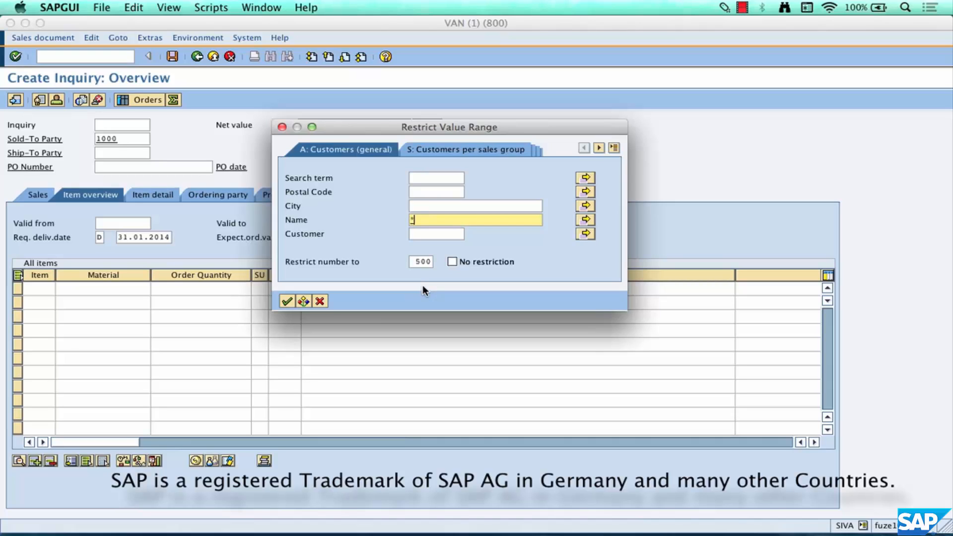
pyautogui.write('walmart*')
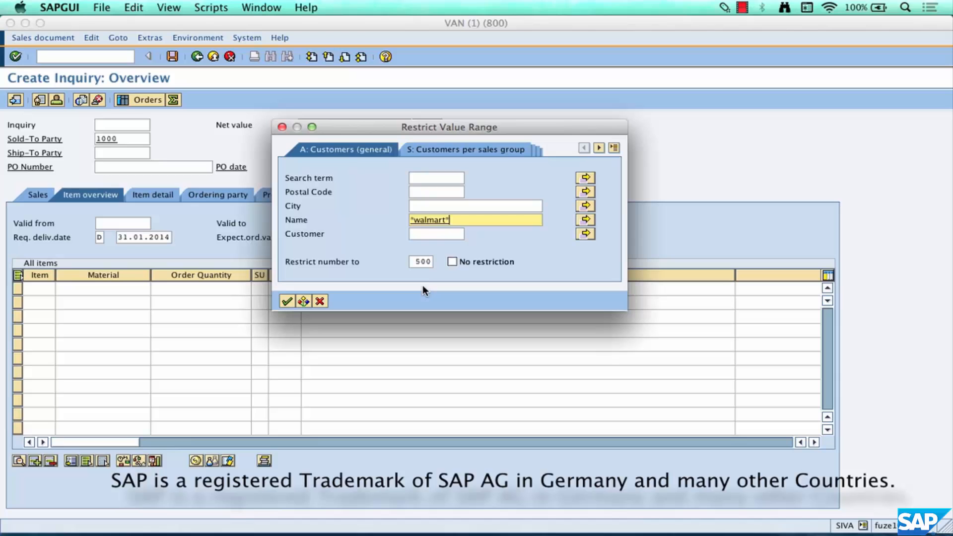
pyautogui.moveTo(438, 249)
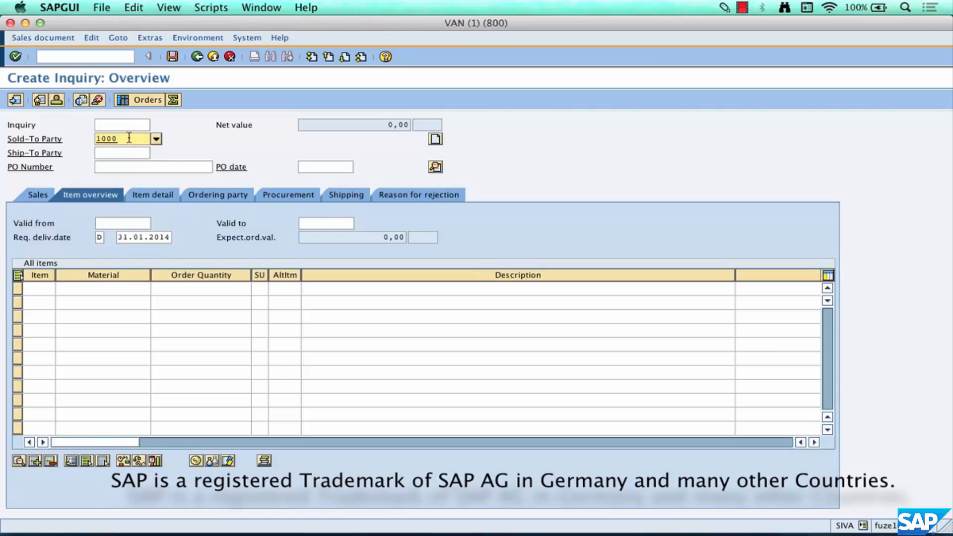
pyautogui.moveTo(121, 139)
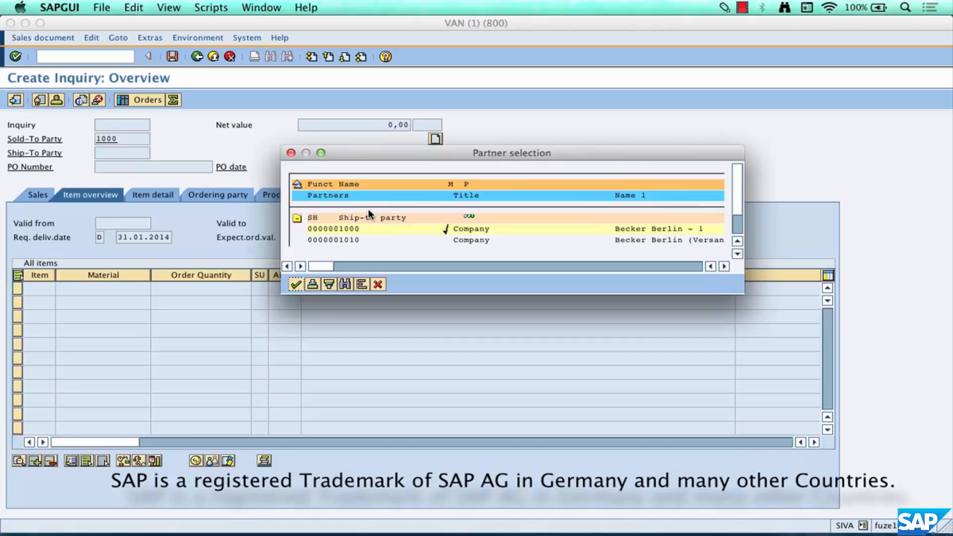
pyautogui.moveTo(395, 212)
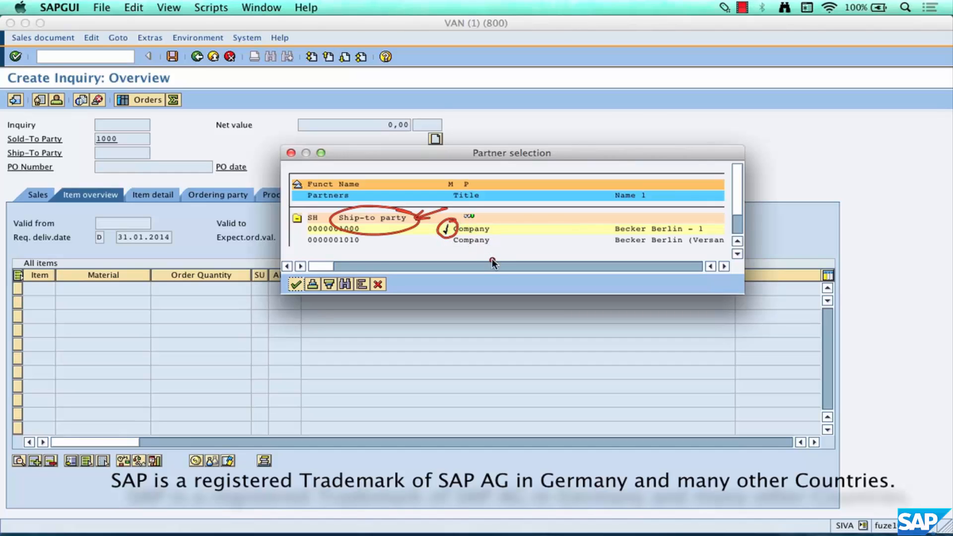
pyautogui.moveTo(500, 243)
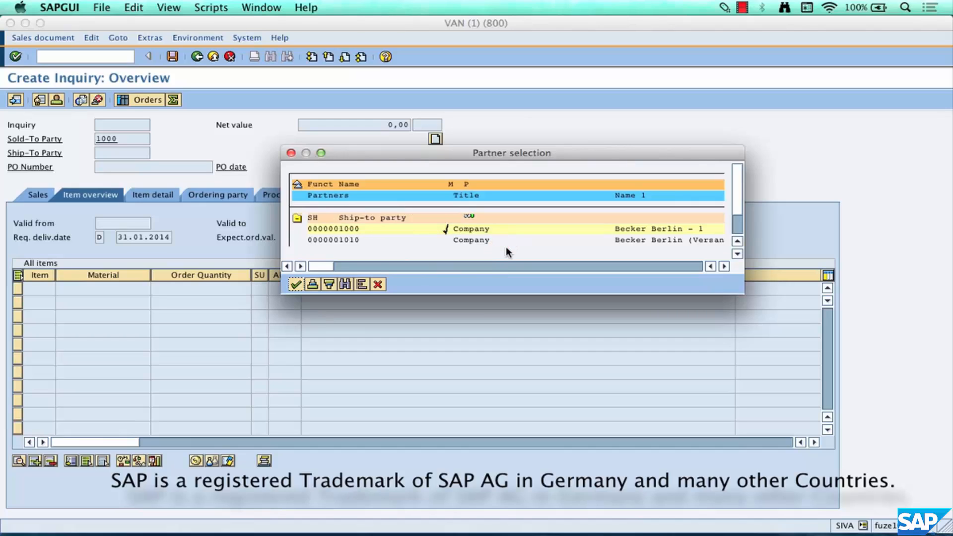
pyautogui.moveTo(507, 211)
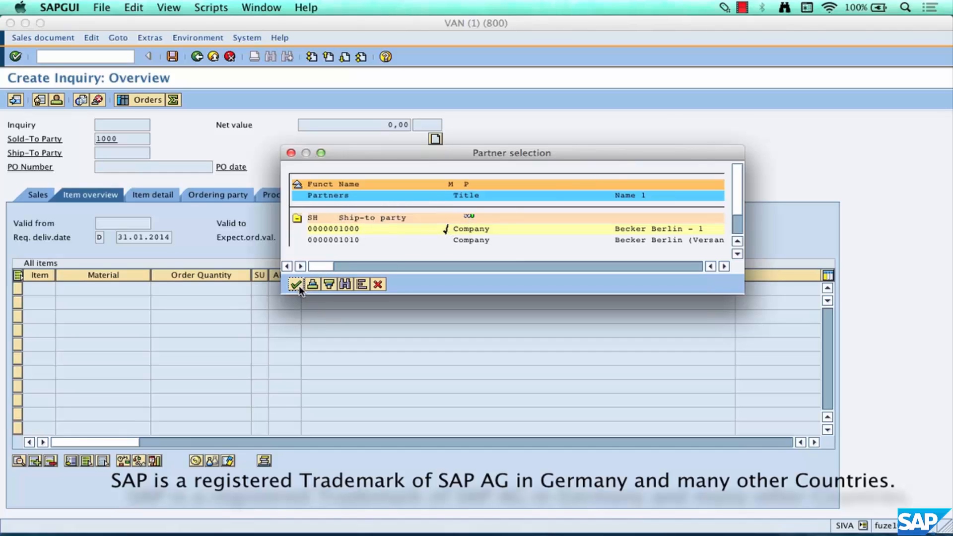
pyautogui.click(296, 284)
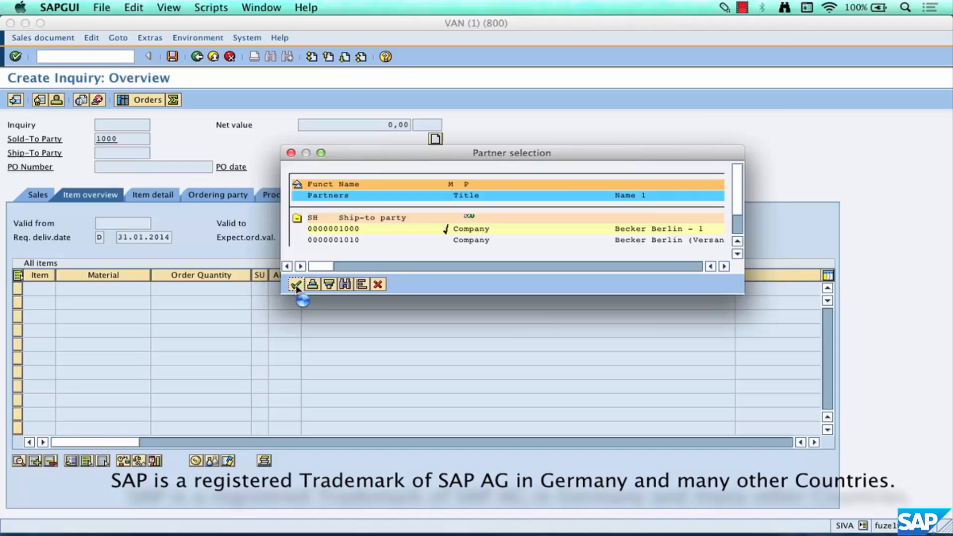
pyautogui.click(296, 284)
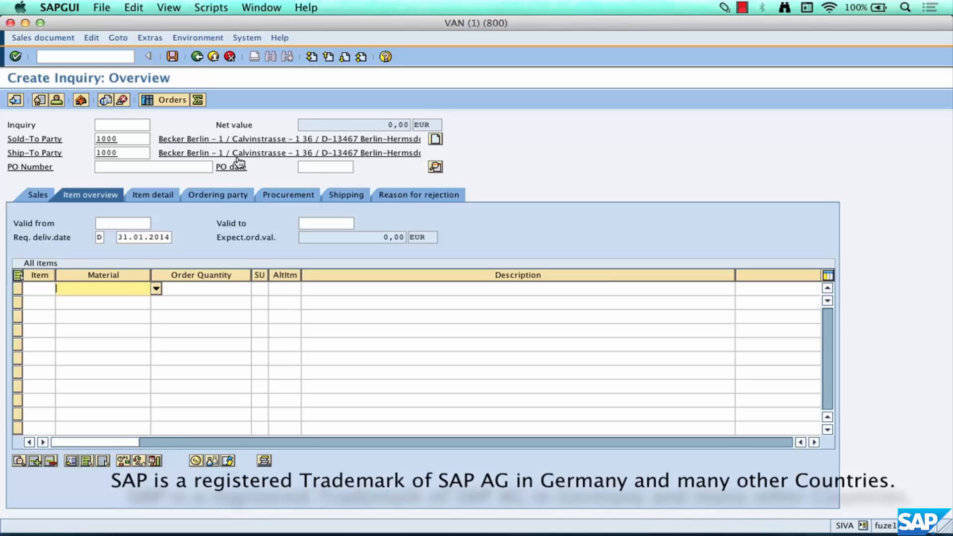
pyautogui.moveTo(344, 159)
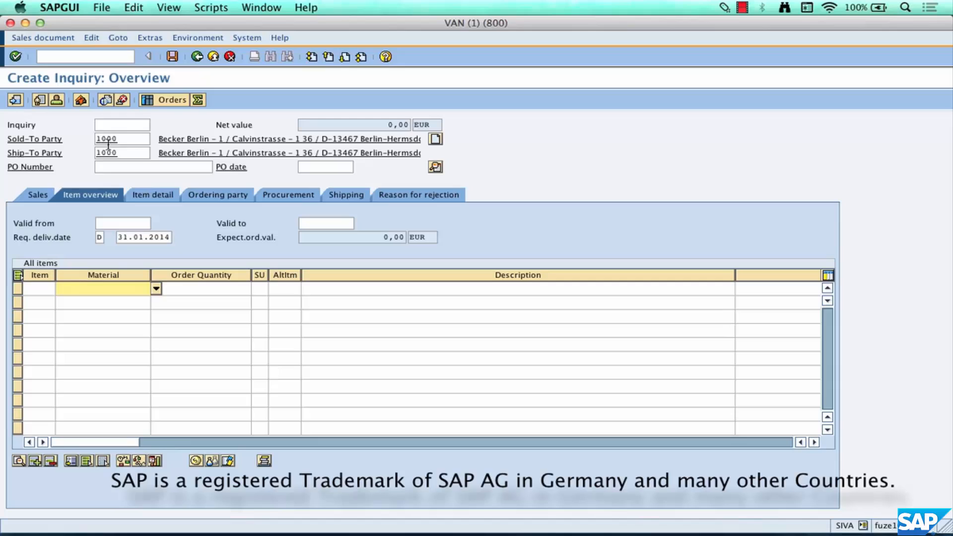
pyautogui.click(122, 139)
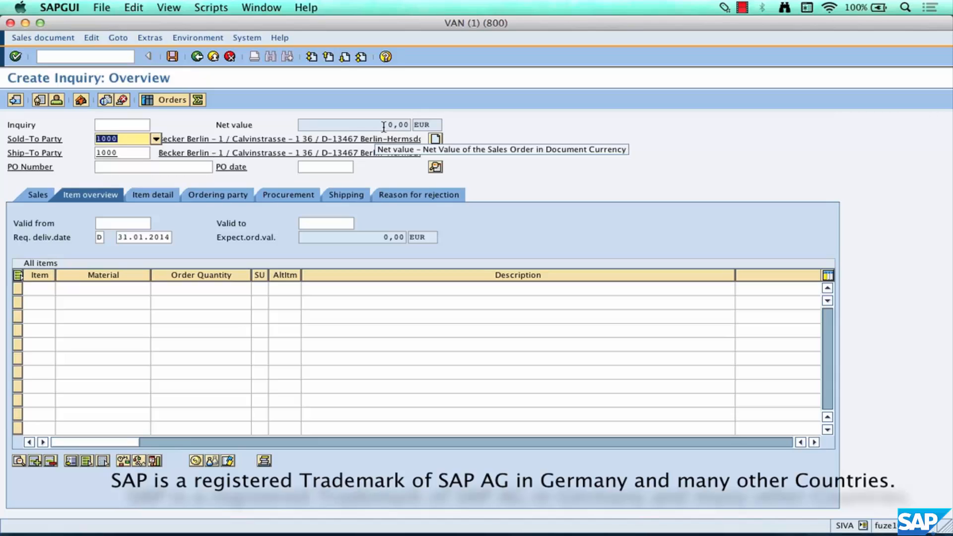
pyautogui.moveTo(465, 184)
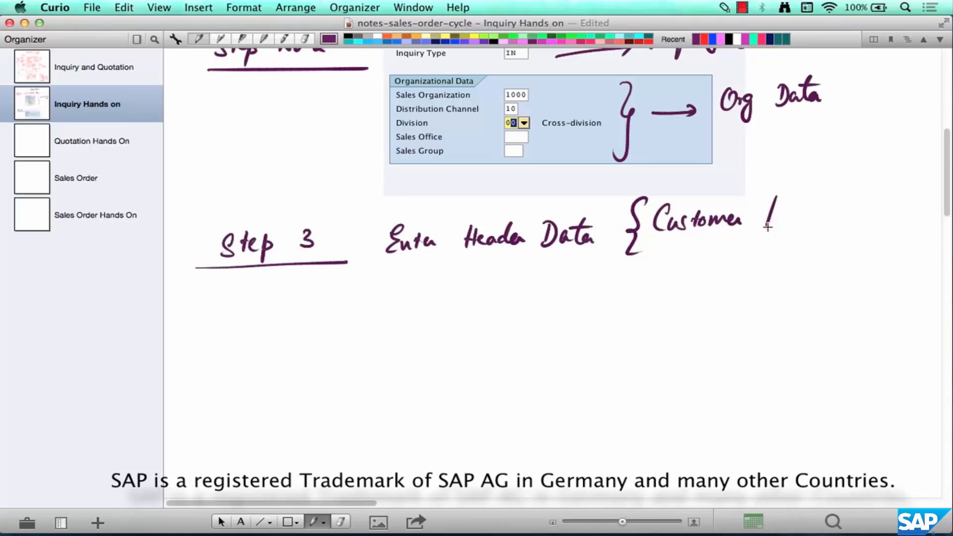
# Handwrite the Step 3 header-data note with Customer # 1000 and Purchase Order # ABC123.
pyautogui.moveTo(768, 218); pyautogui.dragTo(830, 209)
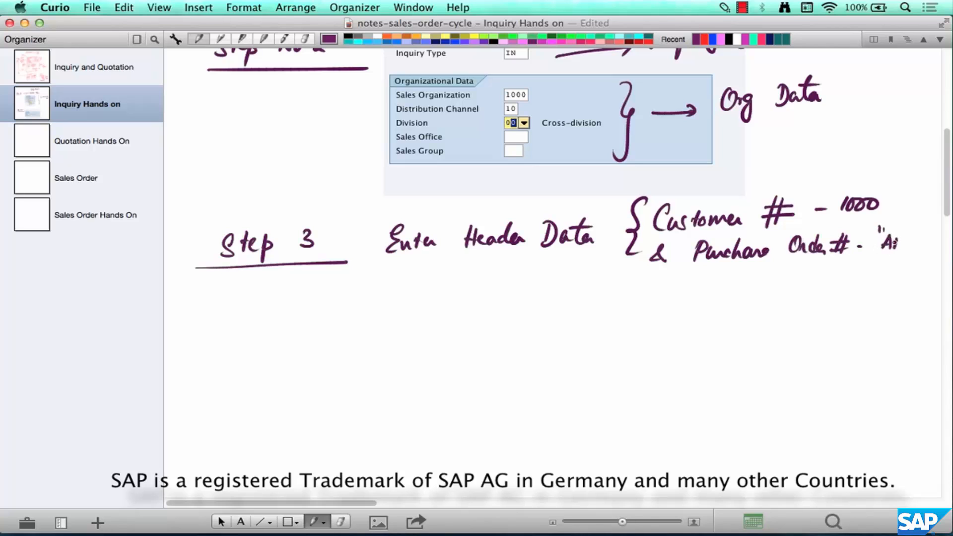
pyautogui.write('ABc')
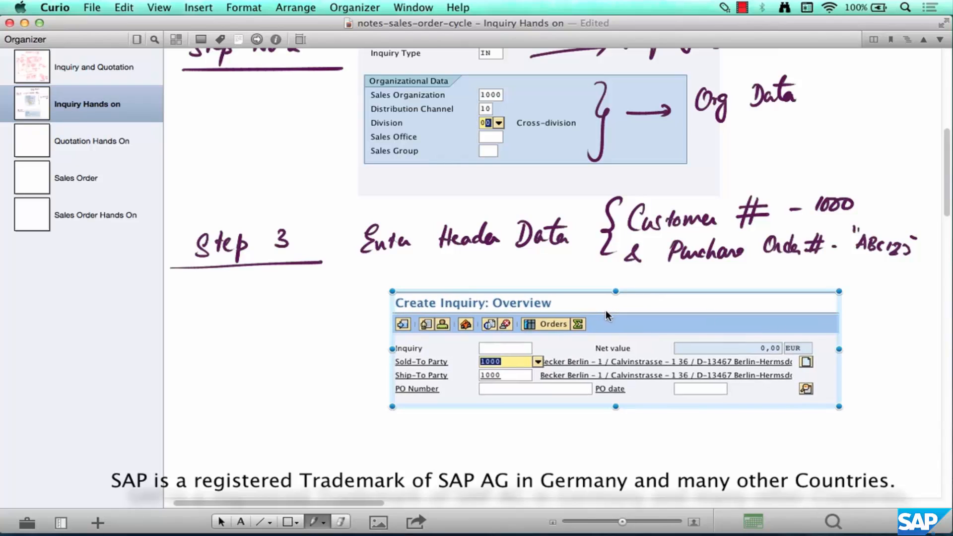
# Handwrite a 'Step 4' heading below the inquiry header screenshot.
pyautogui.scroll(-3)
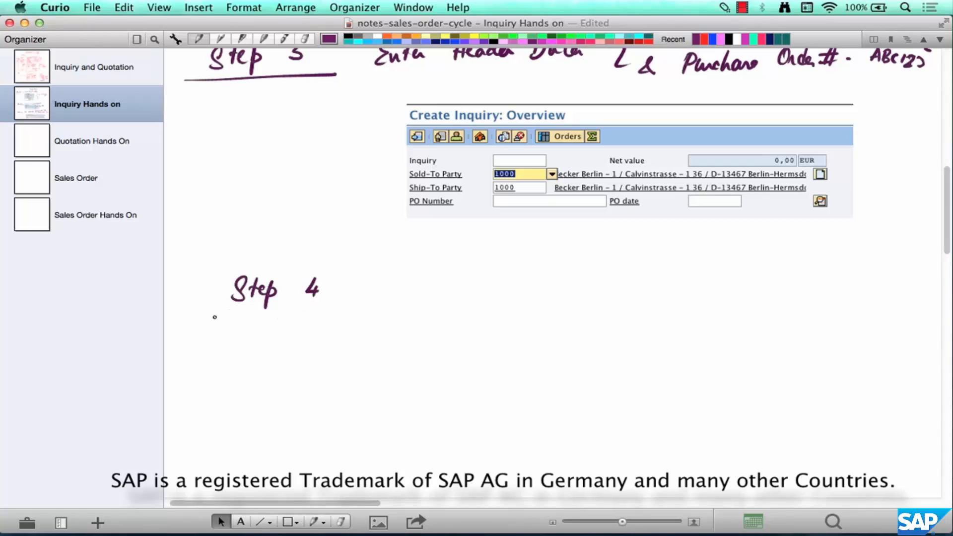
pyautogui.moveTo(212, 315); pyautogui.dragTo(329, 311)
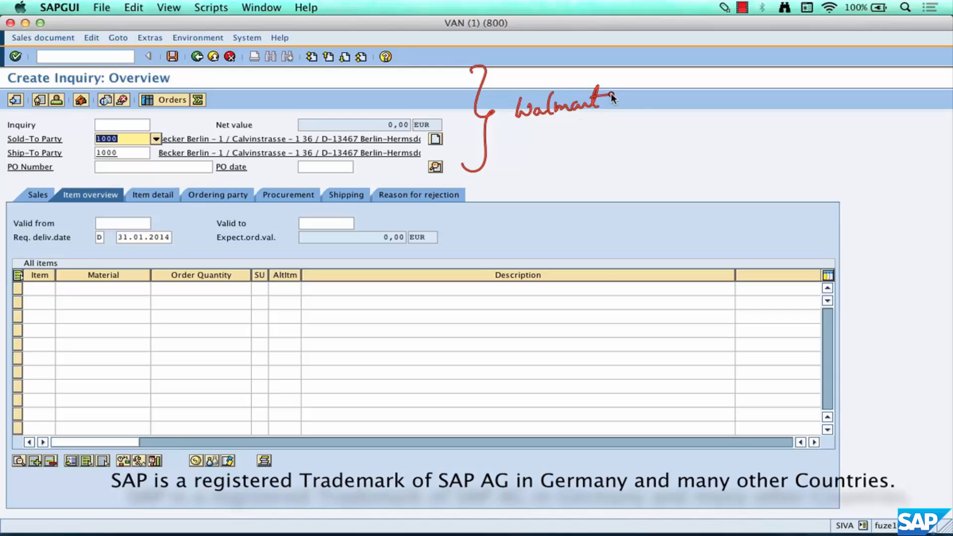
# Annotate the sold-to and ship-to customer 1000 fields as Walmart on the inquiry overview.
pyautogui.moveTo(408, 277); pyautogui.dragTo(404, 426)
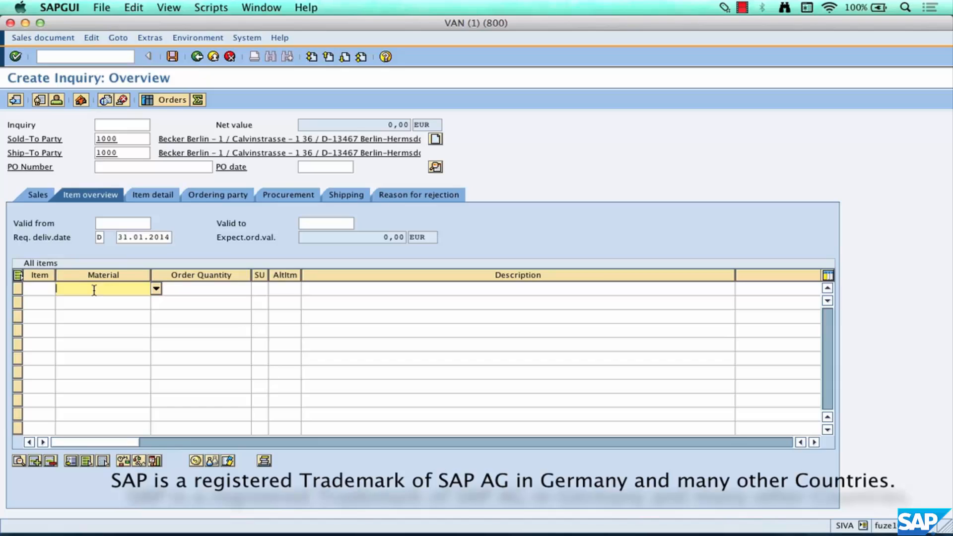
# Add item M-01 with quantity 1, bringing in Sunny Sunny 01 at 859,00 EUR net value.
pyautogui.write('m')
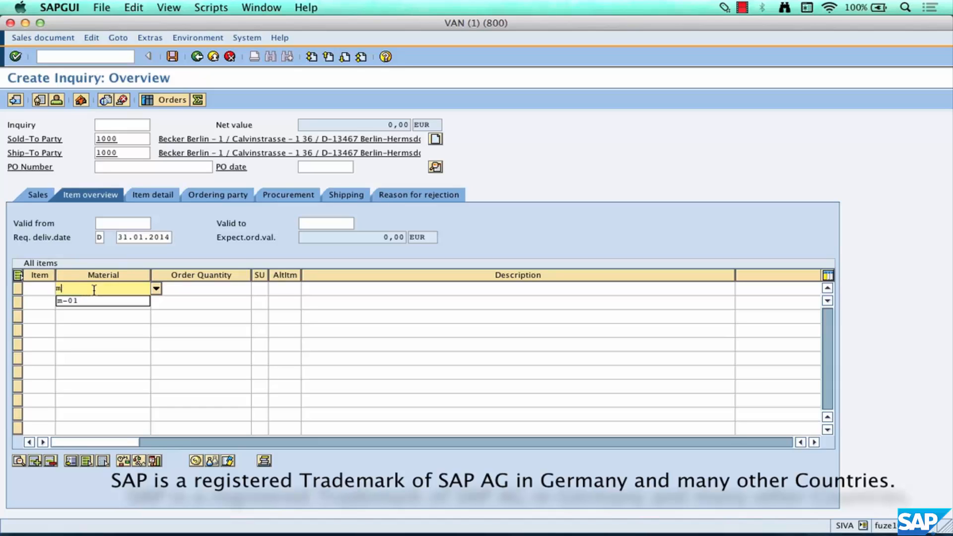
pyautogui.click(68, 300)
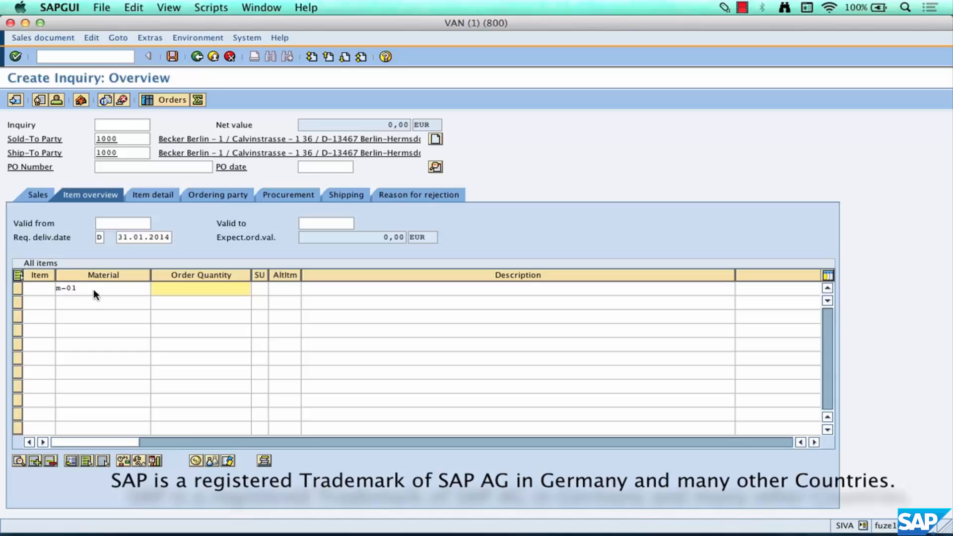
pyautogui.write('1')
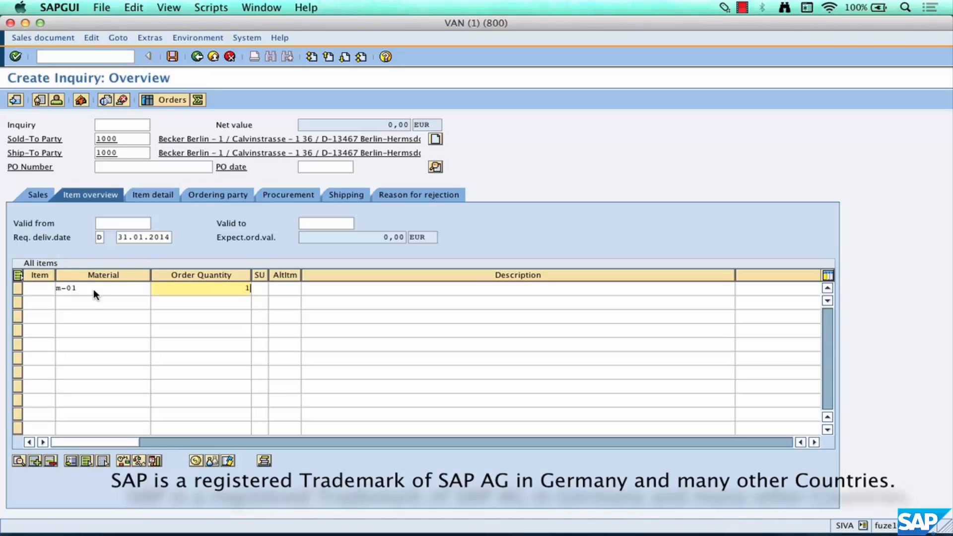
pyautogui.click(17, 56)
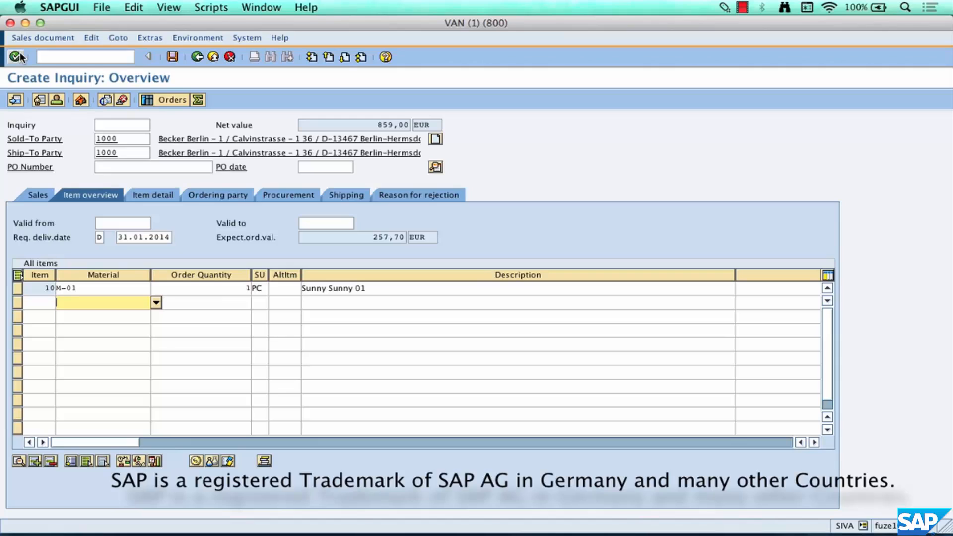
pyautogui.click(334, 288)
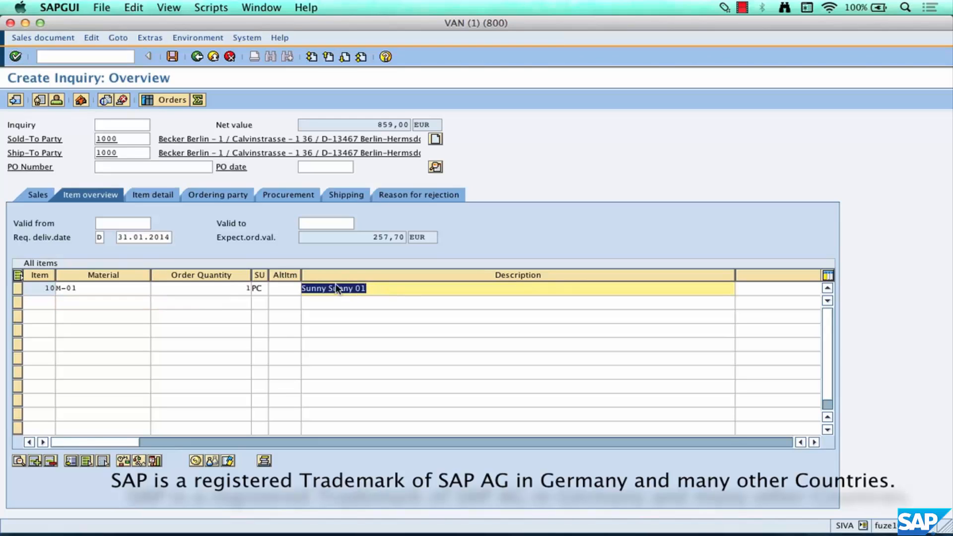
pyautogui.moveTo(297, 281)
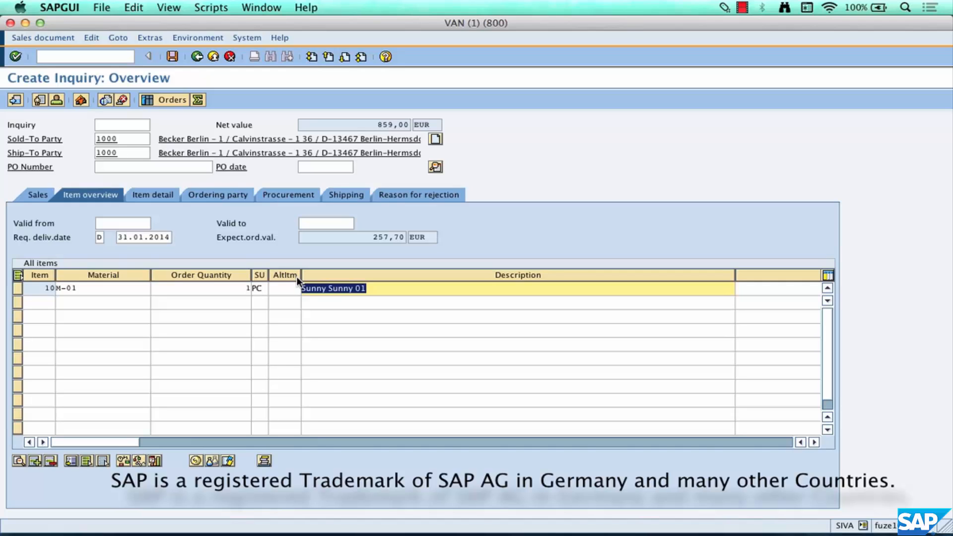
pyautogui.moveTo(85, 316)
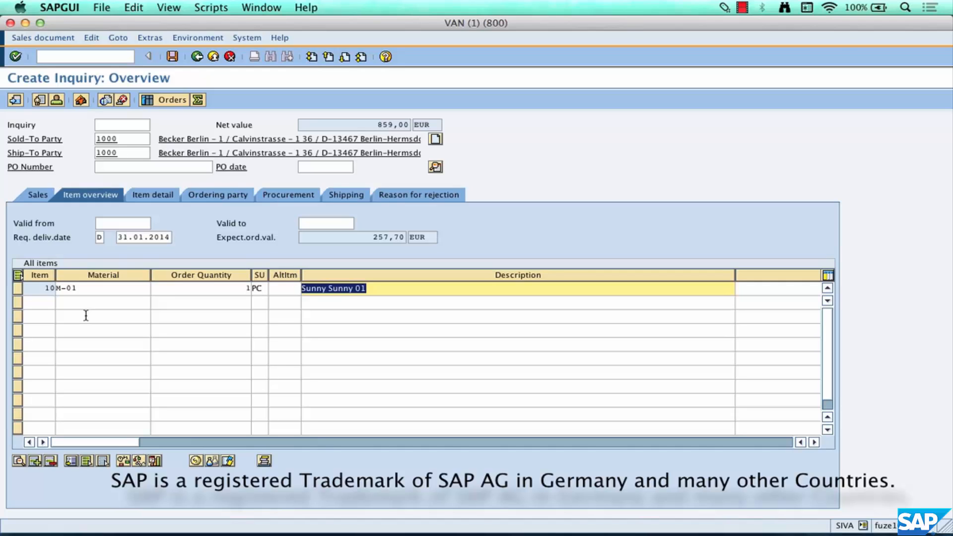
# Enter ABC-123 as the purchase order number and move to the second item line.
pyautogui.click(104, 301)
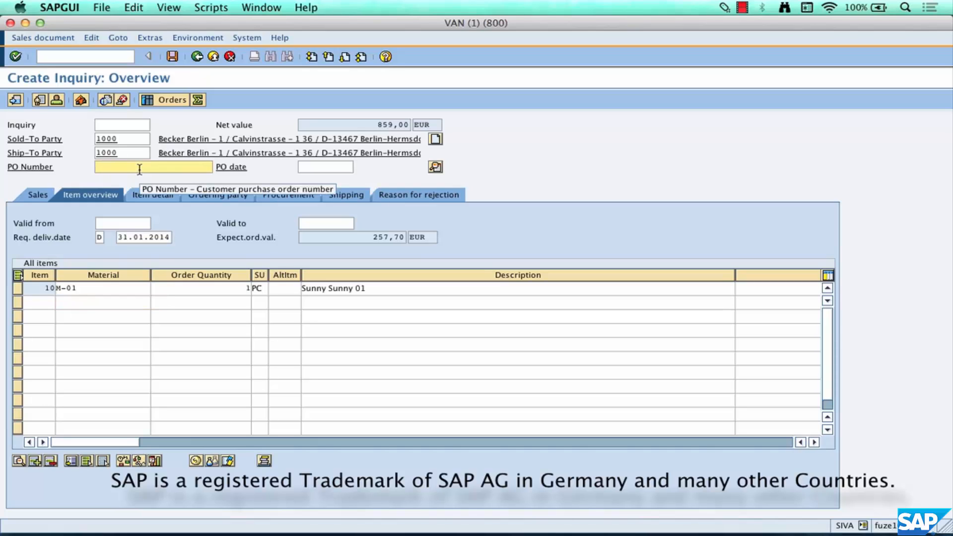
pyautogui.write('ABC-123')
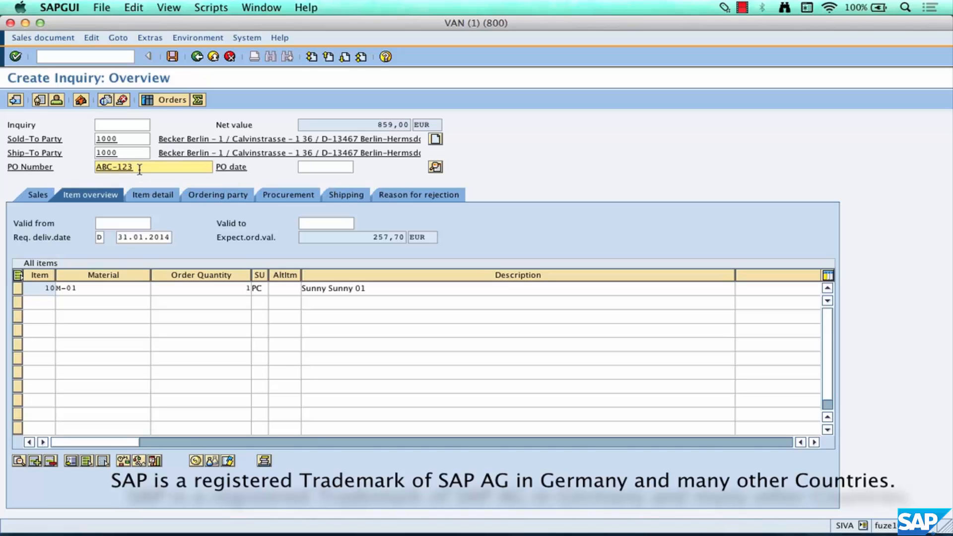
pyautogui.click(17, 56)
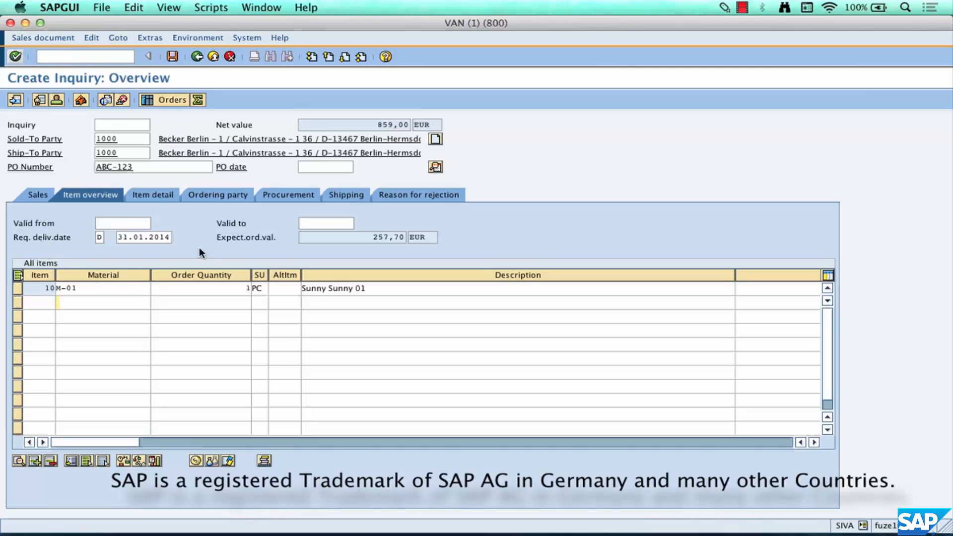
pyautogui.moveTo(393, 186)
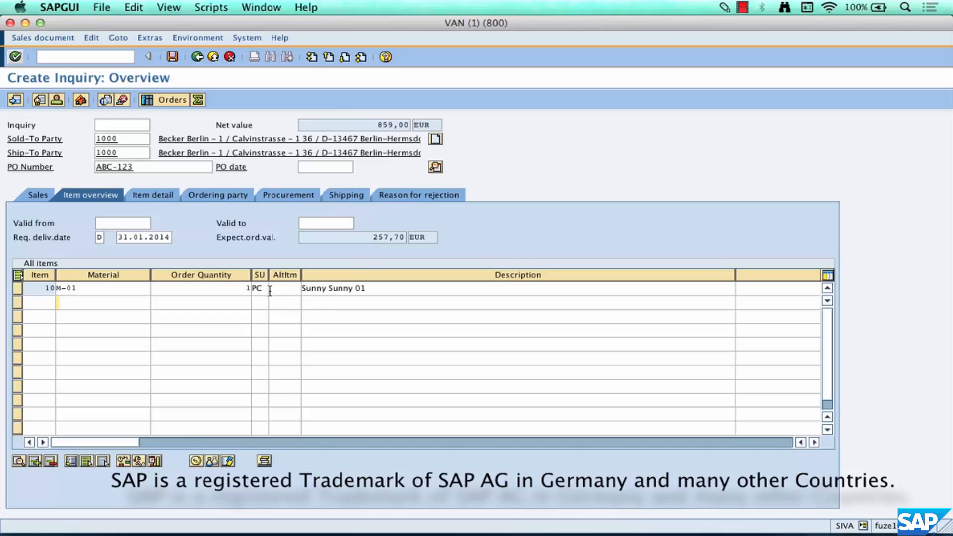
pyautogui.click(103, 302)
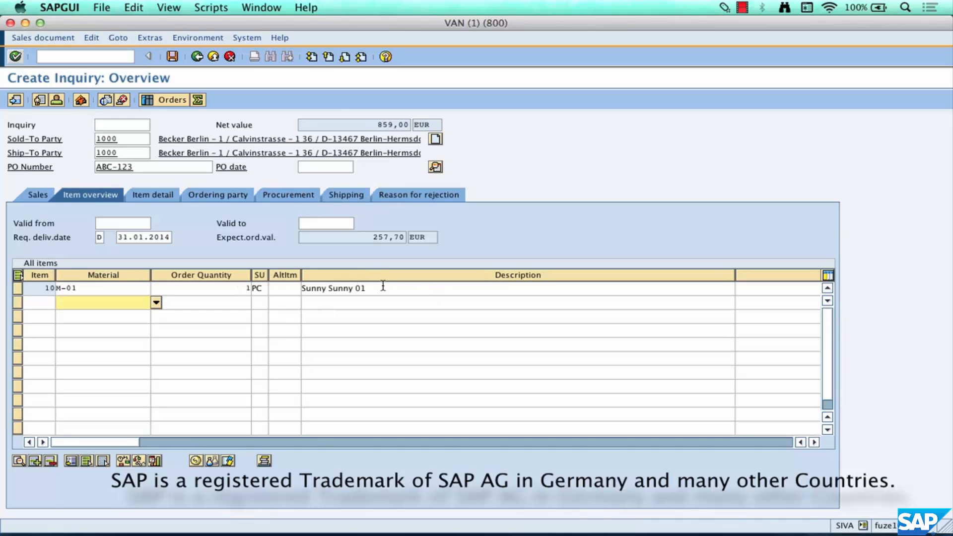
pyautogui.moveTo(514, 306)
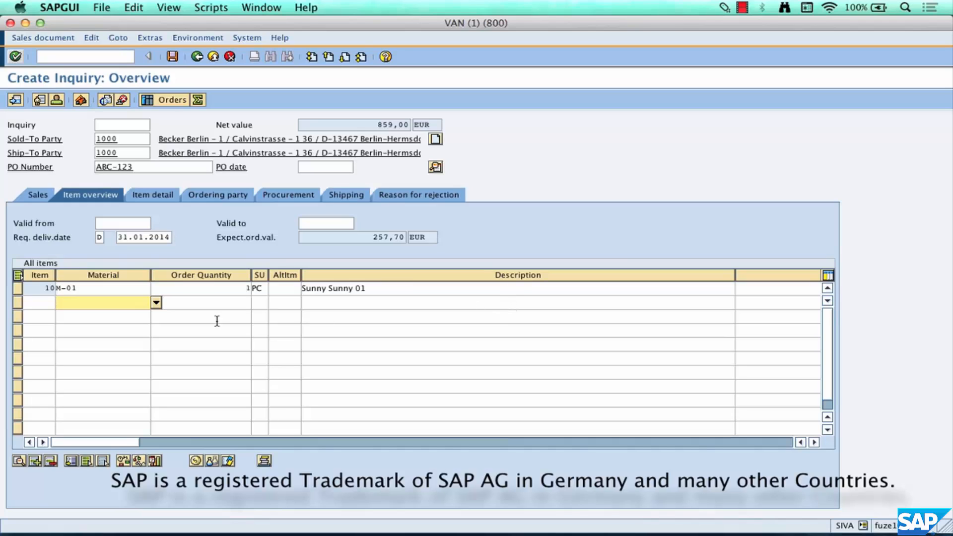
# Try material GGGG000GGG as a second item and annotate the 'not defined for sales org 1000' error.
pyautogui.write('gggg00')
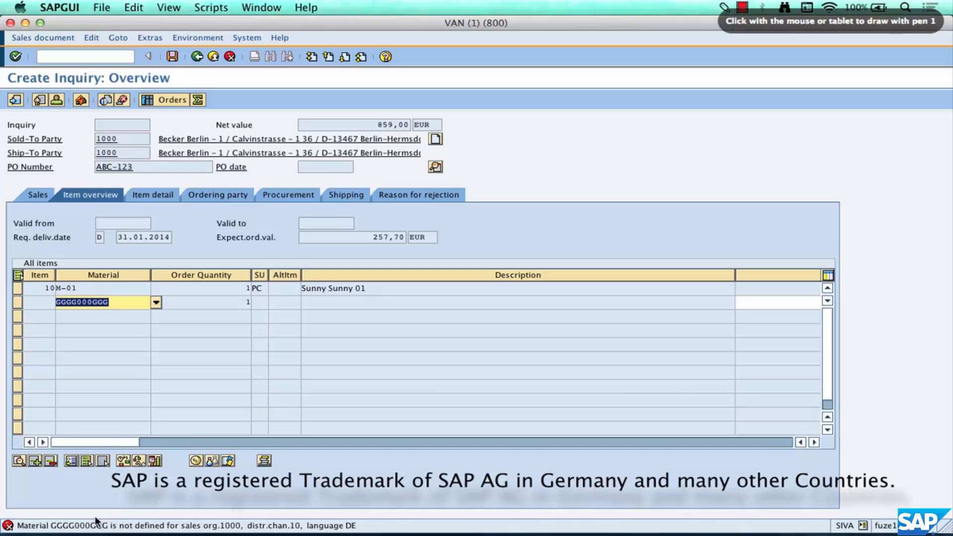
pyautogui.moveTo(6, 518); pyautogui.dragTo(365, 516)
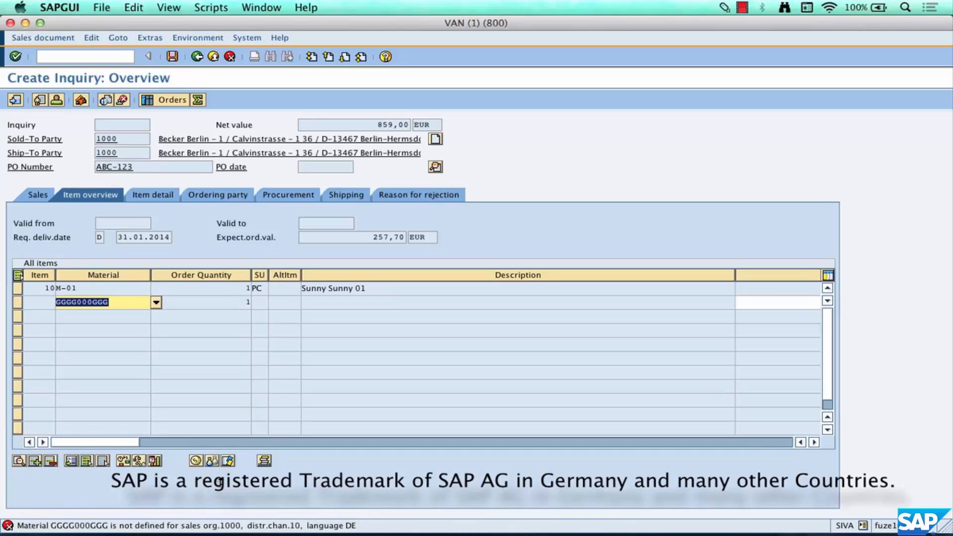
pyautogui.click(156, 302)
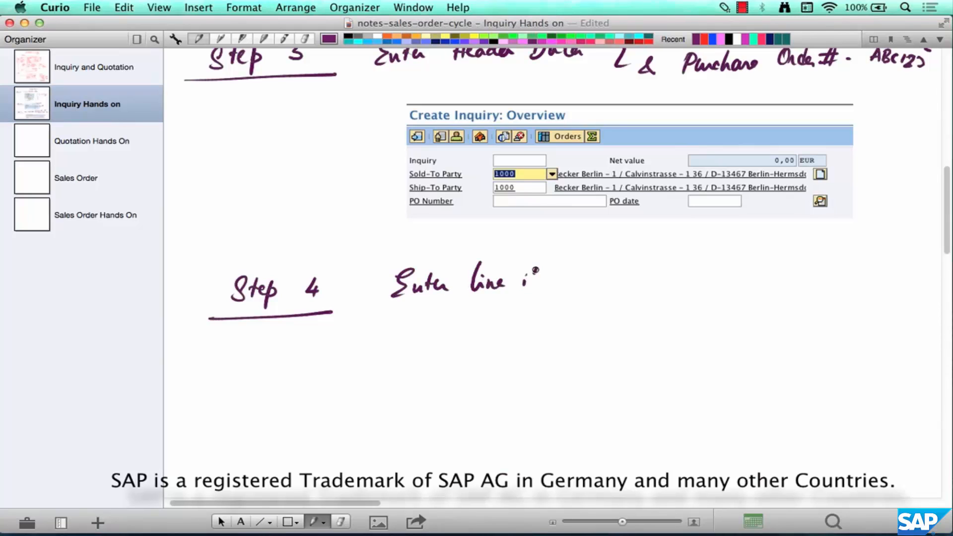
# Complete the Step 4 note to read 'Enter line item level Details' above the item overview screenshot.
pyautogui.write('item level')
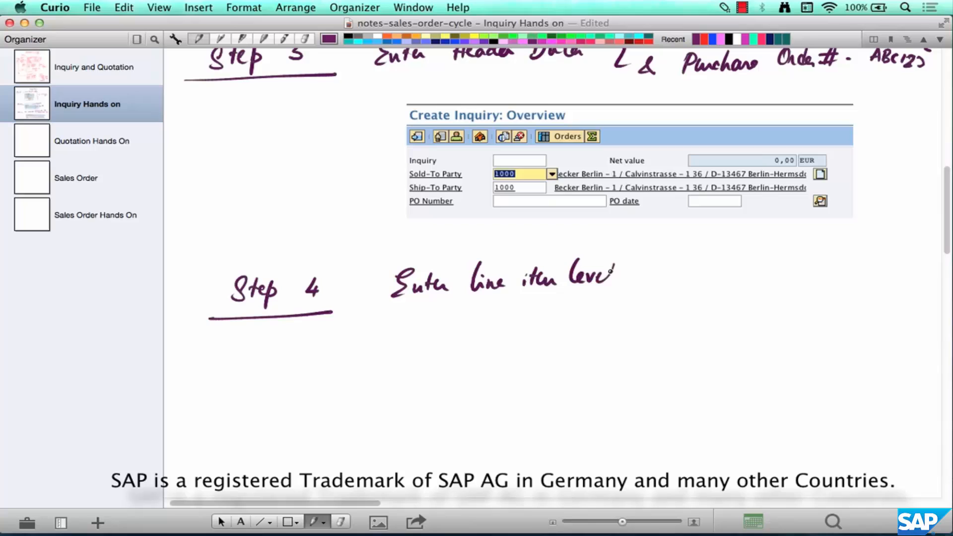
pyautogui.write('Details')
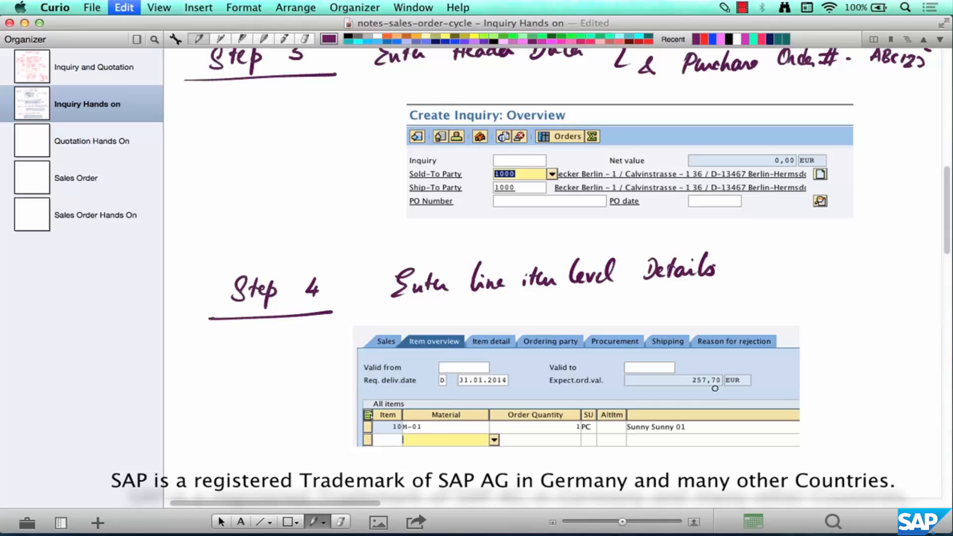
pyautogui.scroll(-3)
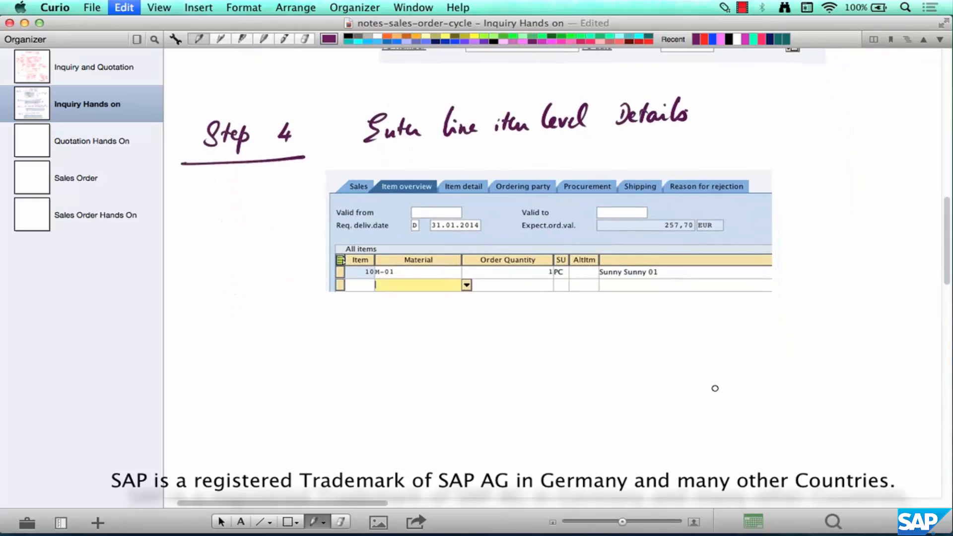
pyautogui.moveTo(694, 264)
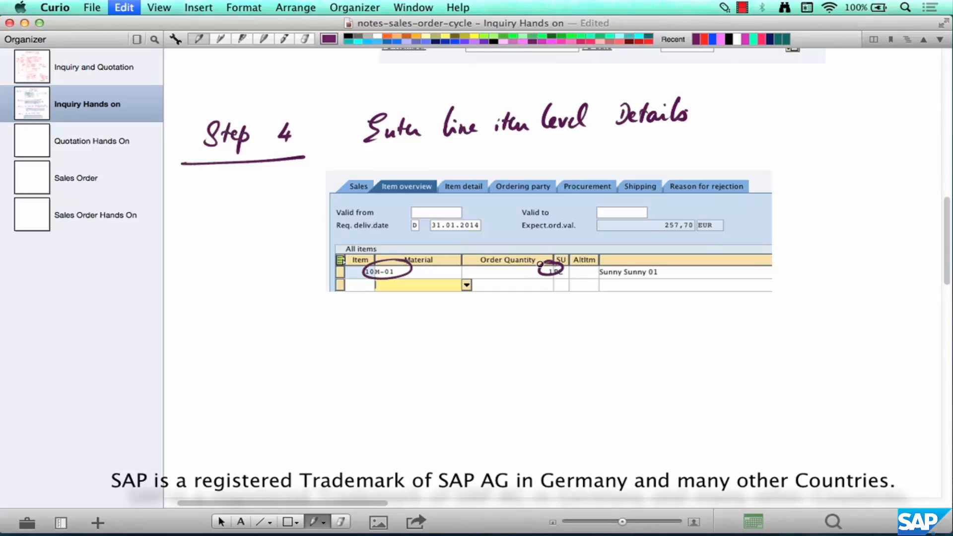
# Label the circled M-01 as Material and mark the circled quantity with an arrow.
pyautogui.moveTo(461, 218); pyautogui.dragTo(405, 255)
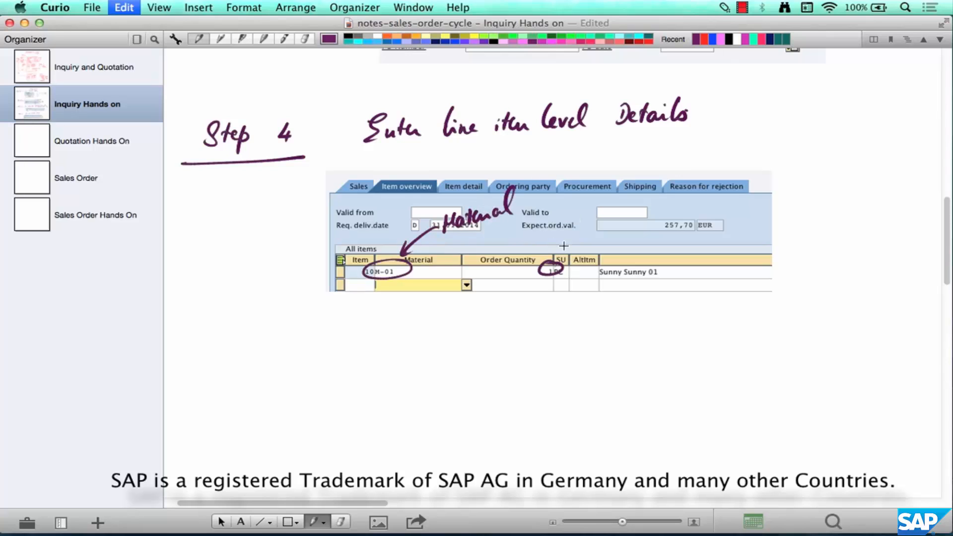
pyautogui.moveTo(620, 206); pyautogui.dragTo(559, 252)
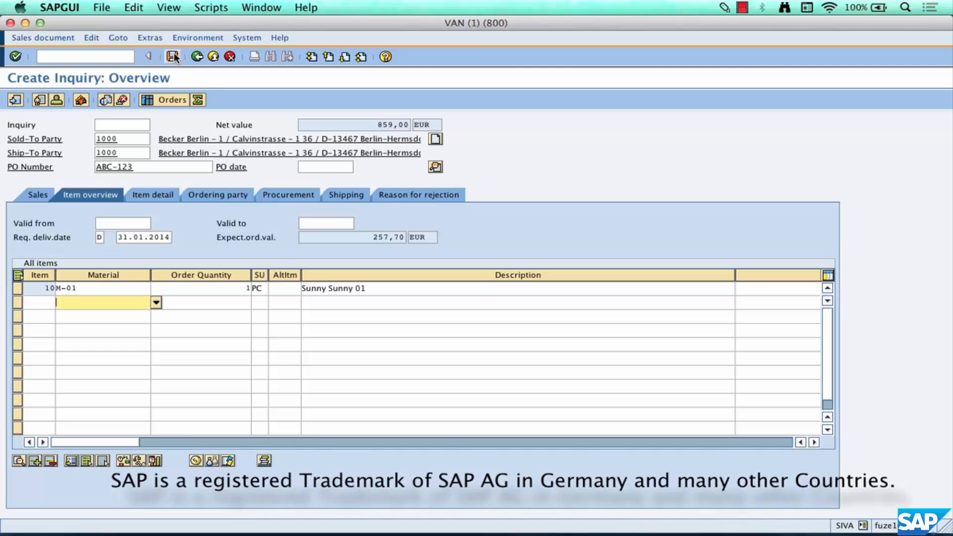
# Save the inquiry, recorded as inquiry 10000006.
pyautogui.click(175, 57)
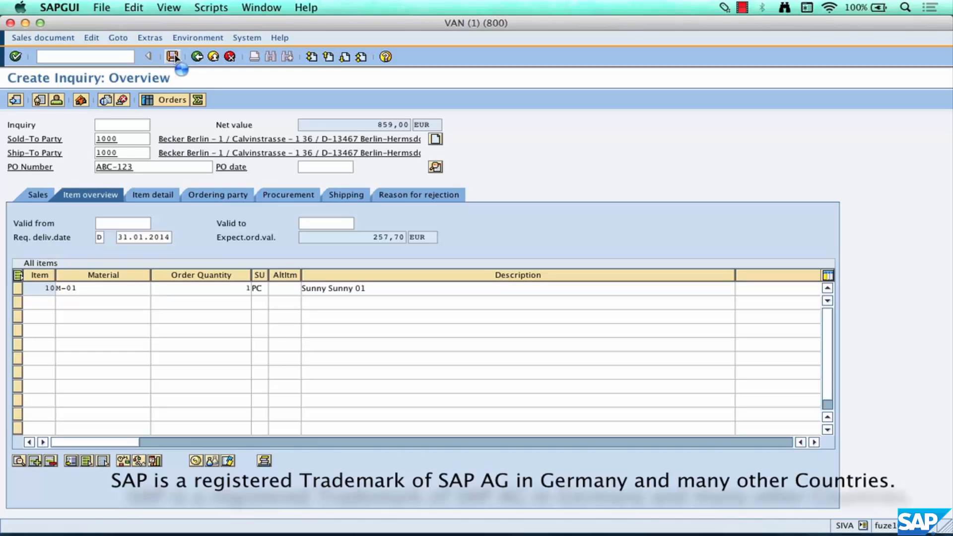
pyautogui.click(173, 57)
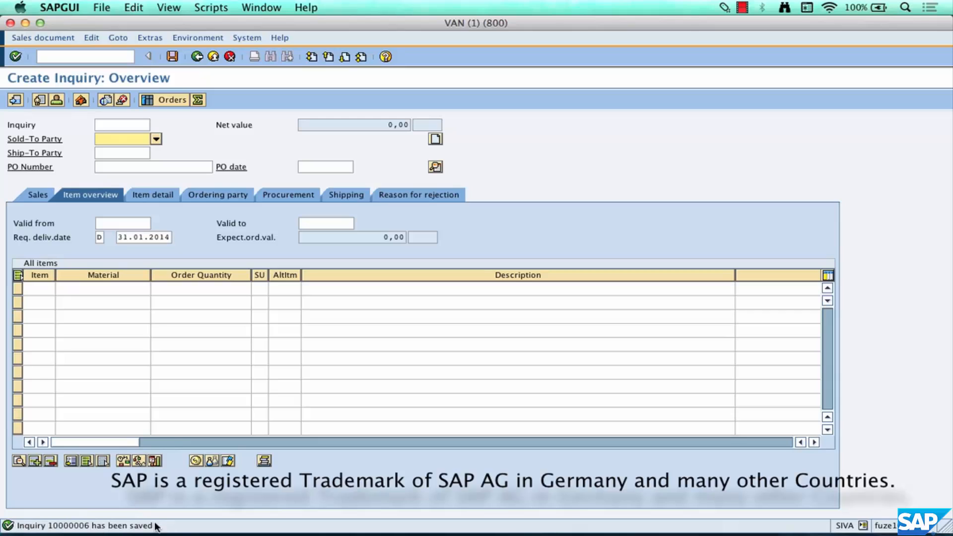
pyautogui.moveTo(143, 520)
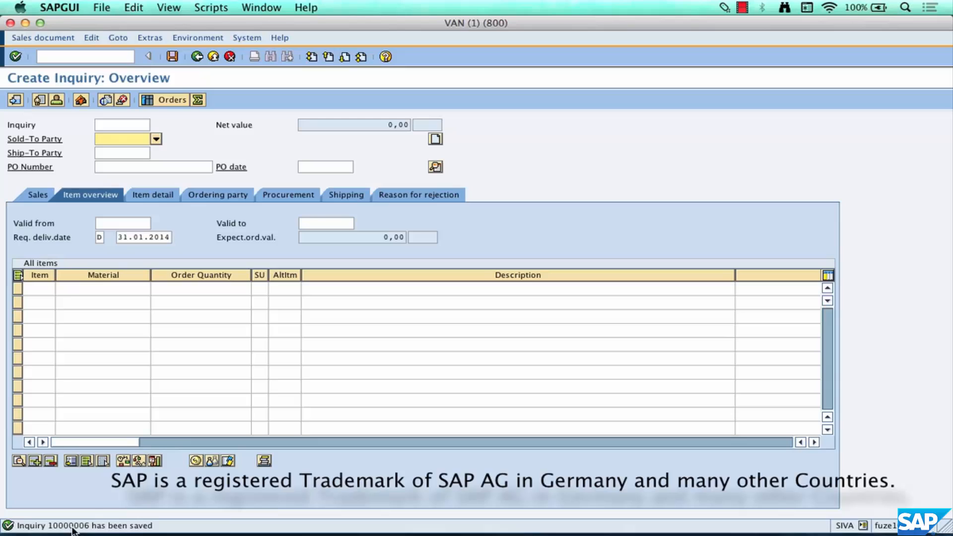
pyautogui.moveTo(88, 513)
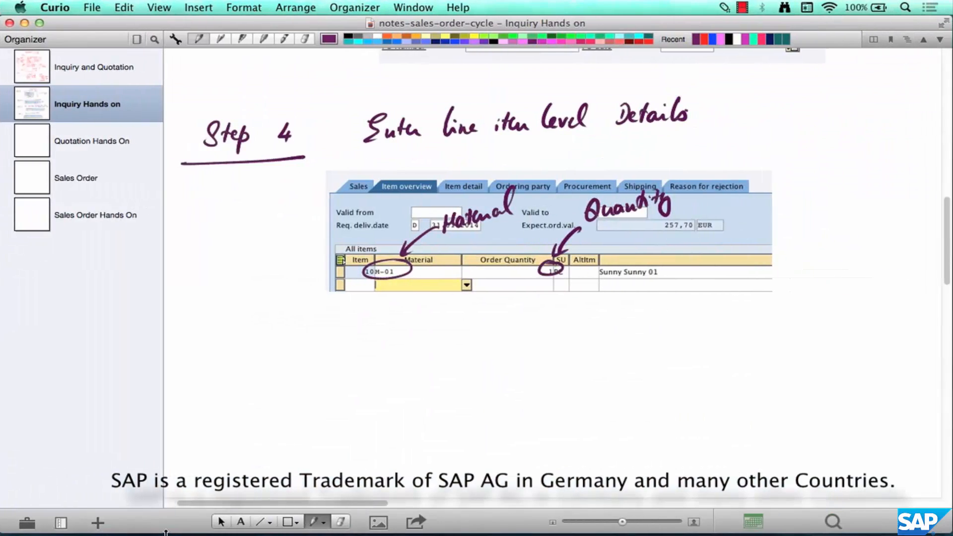
pyautogui.click(94, 66)
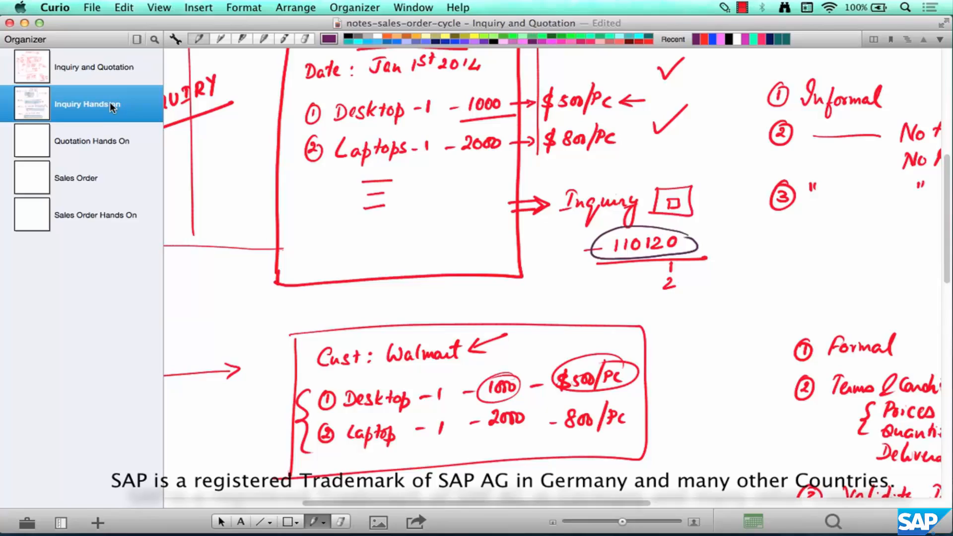
pyautogui.click(87, 104)
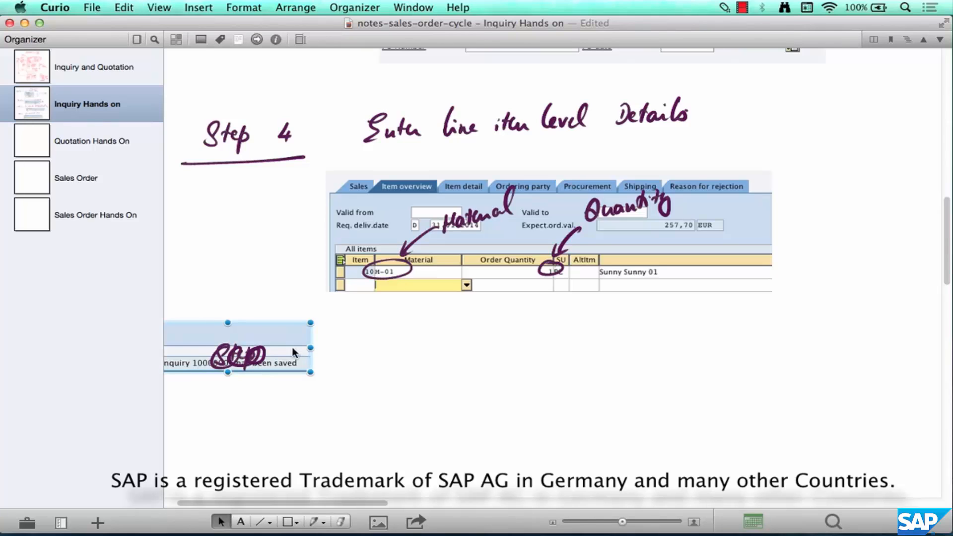
# Move the inquiry-saved screenshot below the Step 4 notes and draw a blue bracket after VA11.
pyautogui.moveTo(237, 347); pyautogui.dragTo(516, 420)
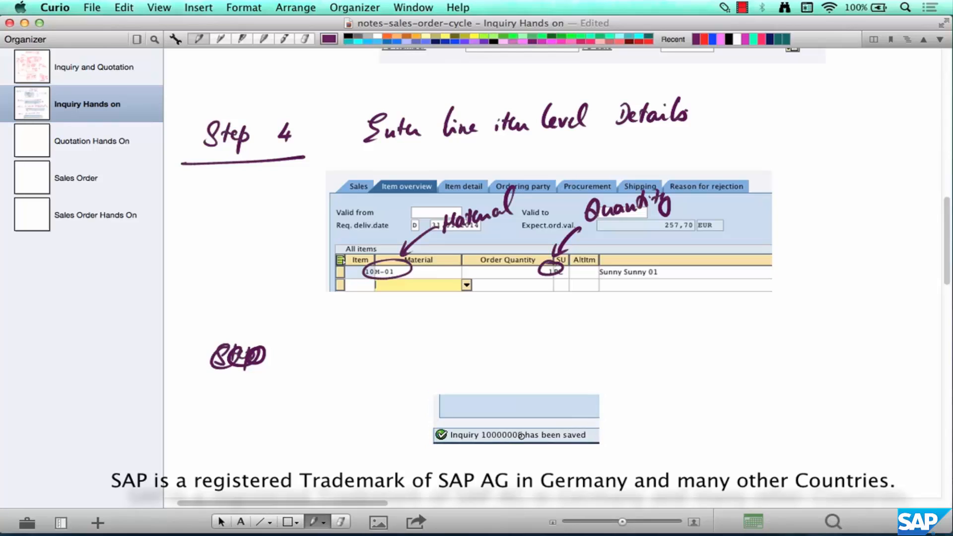
pyautogui.moveTo(523, 433)
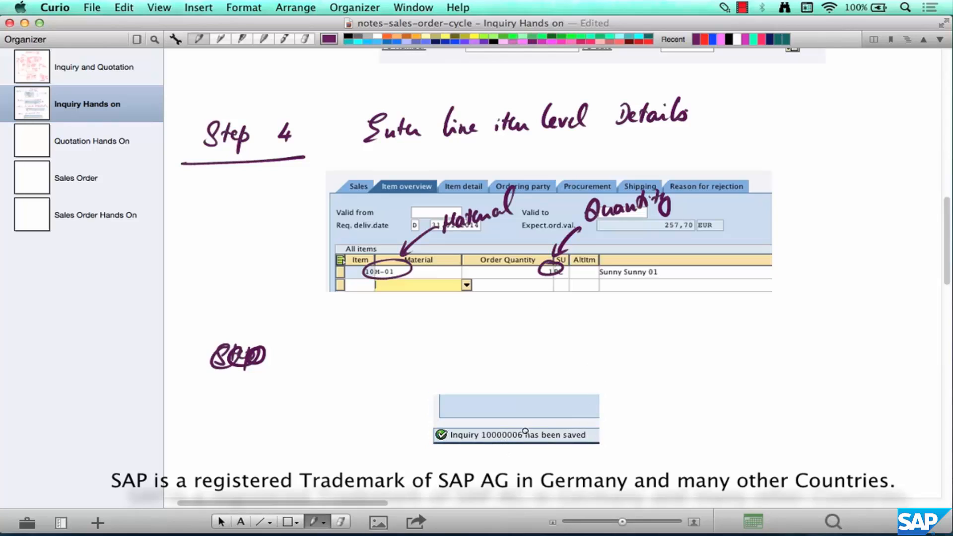
pyautogui.moveTo(438, 435); pyautogui.dragTo(529, 444)
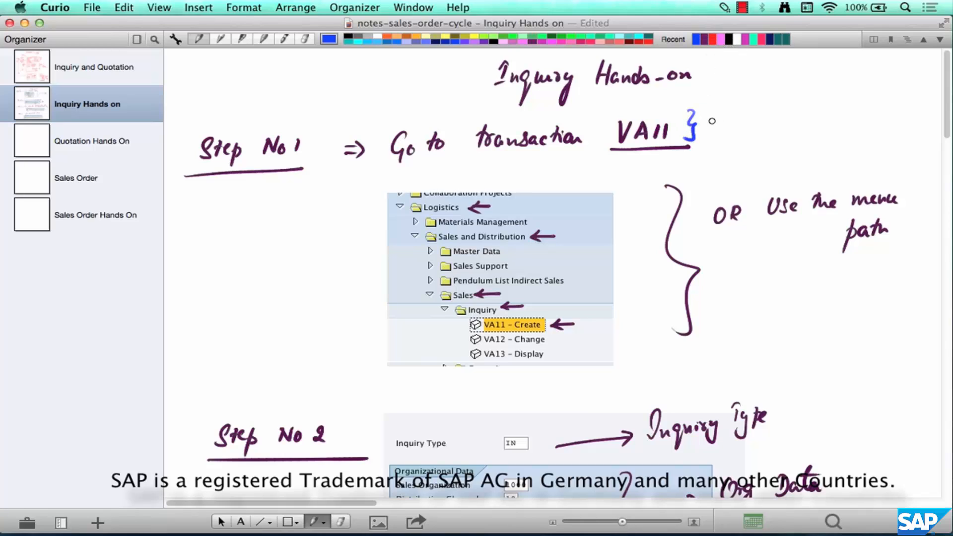
# Label VA11 as '→ Transaction Code' and underline the menu path note.
pyautogui.moveTo(702, 118); pyautogui.dragTo(748, 110)
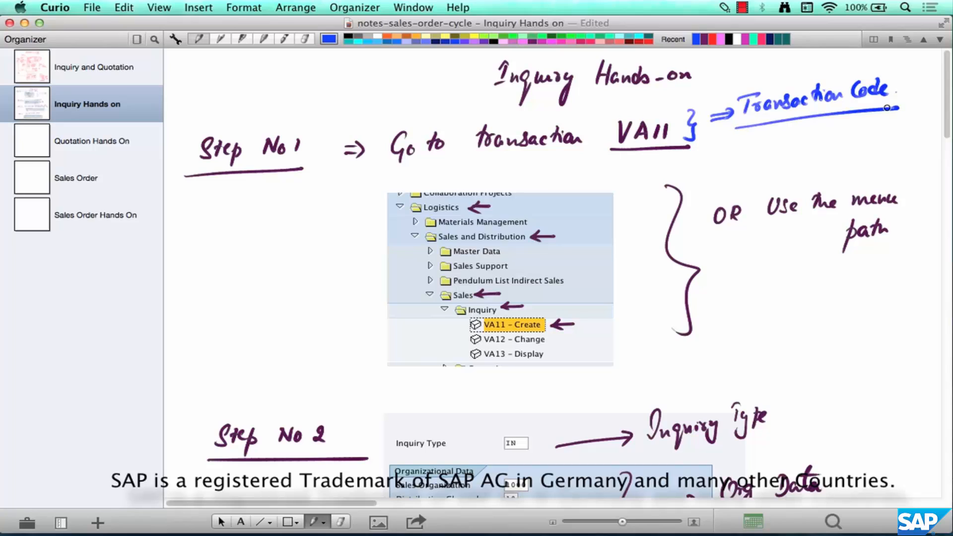
pyautogui.moveTo(800, 254)
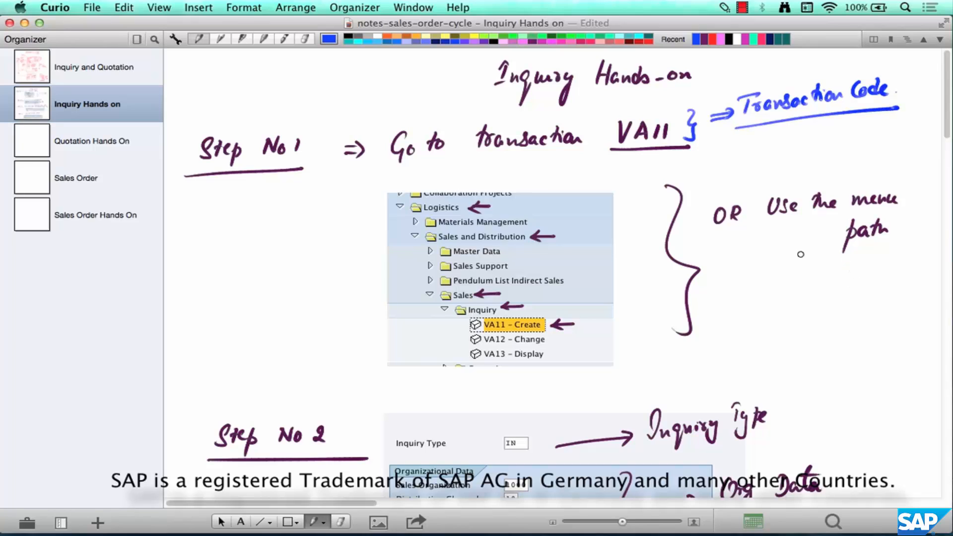
pyautogui.moveTo(779, 261); pyautogui.dragTo(906, 256)
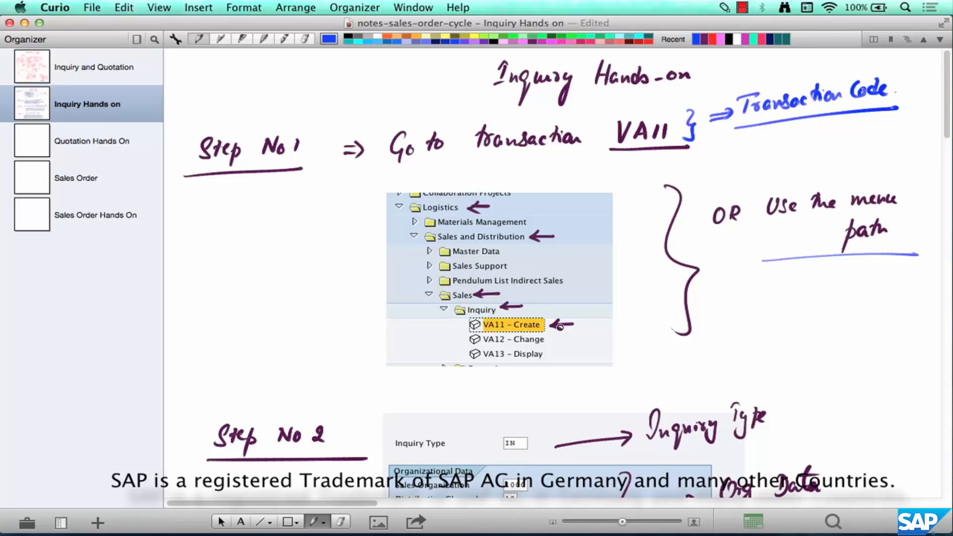
# Circle the inquiry type IN and the org data values in Step No 2.
pyautogui.scroll(-3)
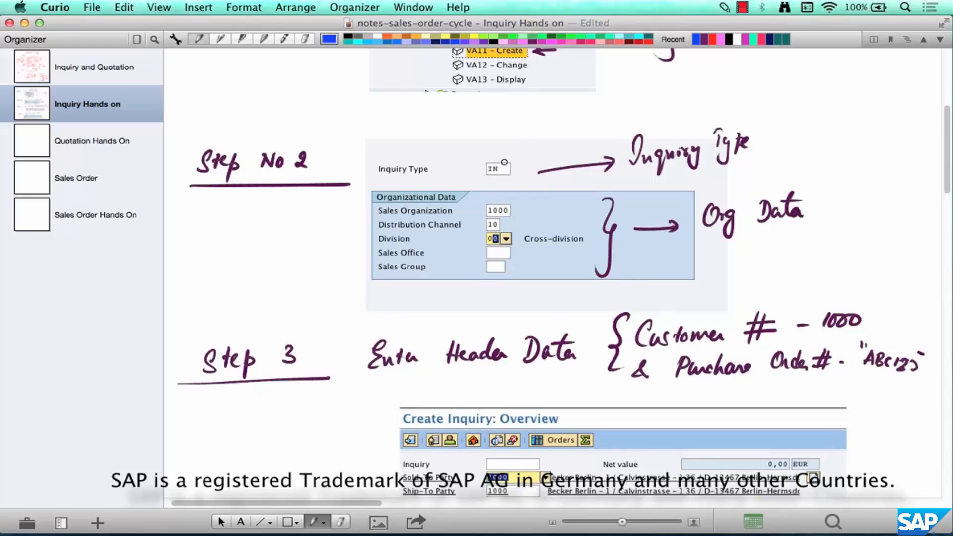
pyautogui.moveTo(480, 177); pyautogui.dragTo(510, 161)
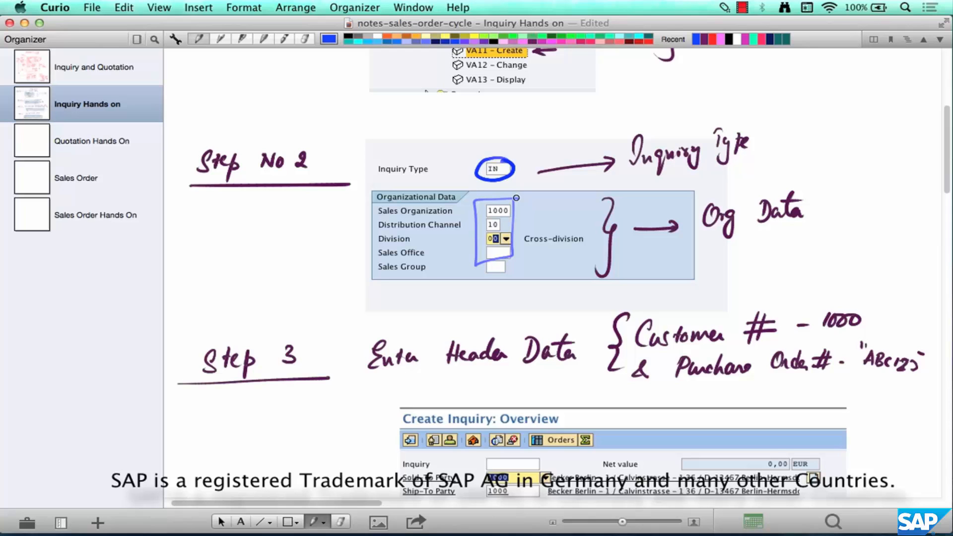
# Label 10000006 as the SAP-generated inquiry number and circle the expected order value 257,70 in blue pen.
pyautogui.scroll(-3)
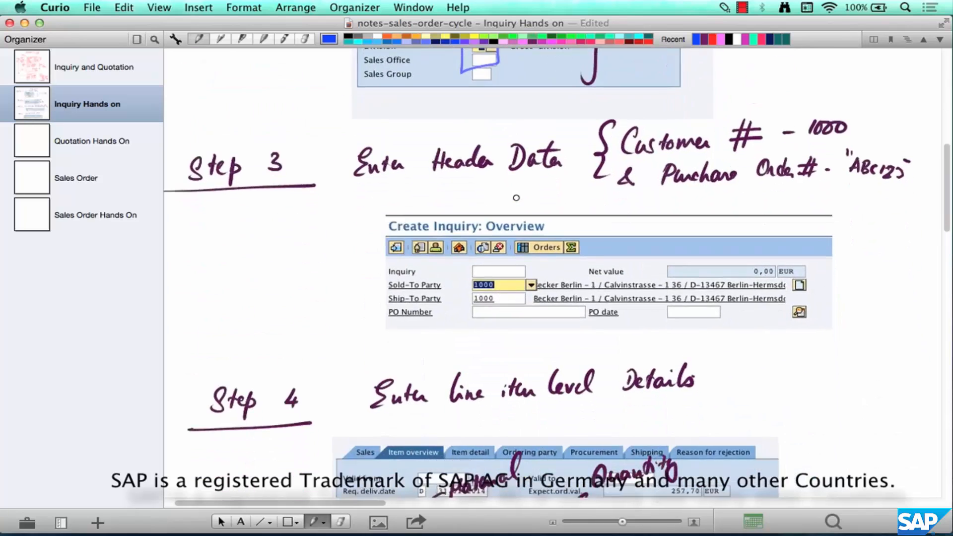
pyautogui.scroll(-3)
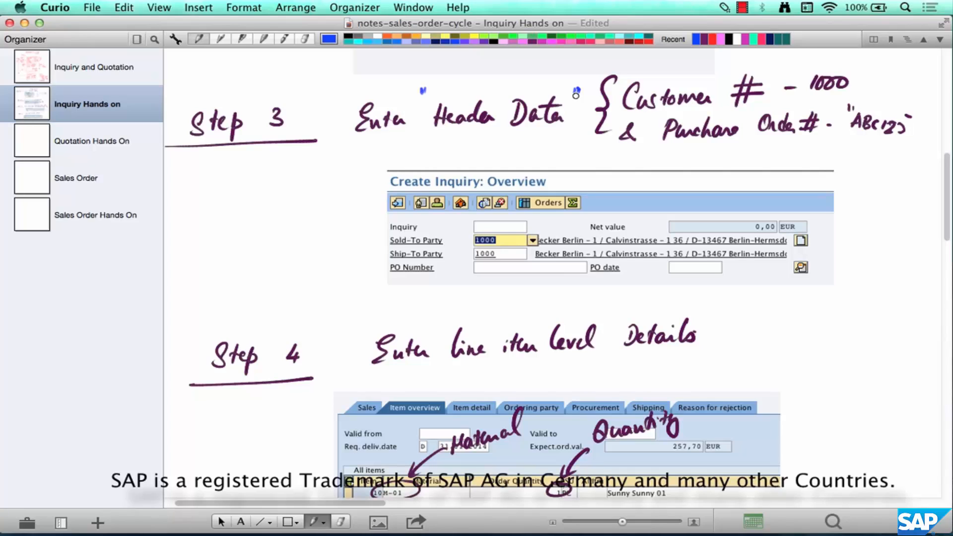
pyautogui.scroll(-3)
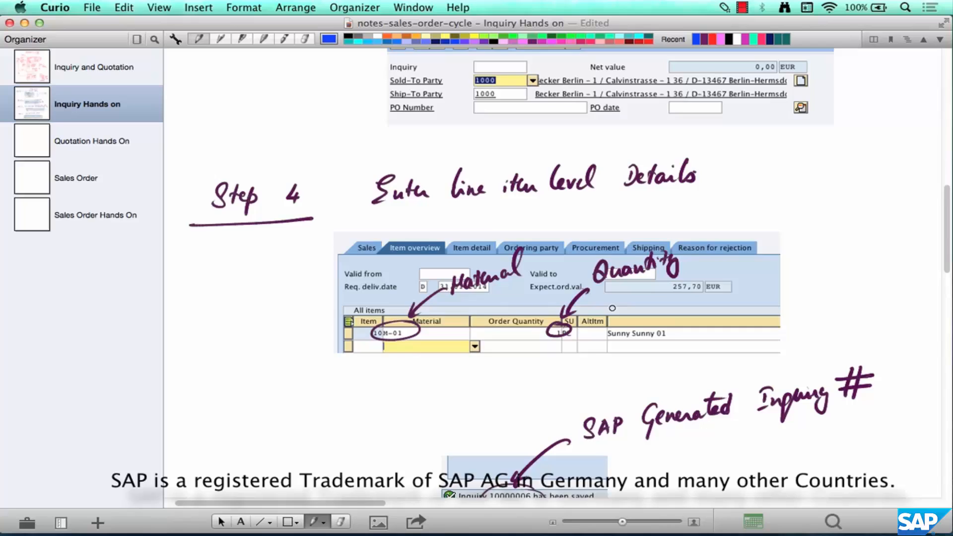
pyautogui.scroll(-3)
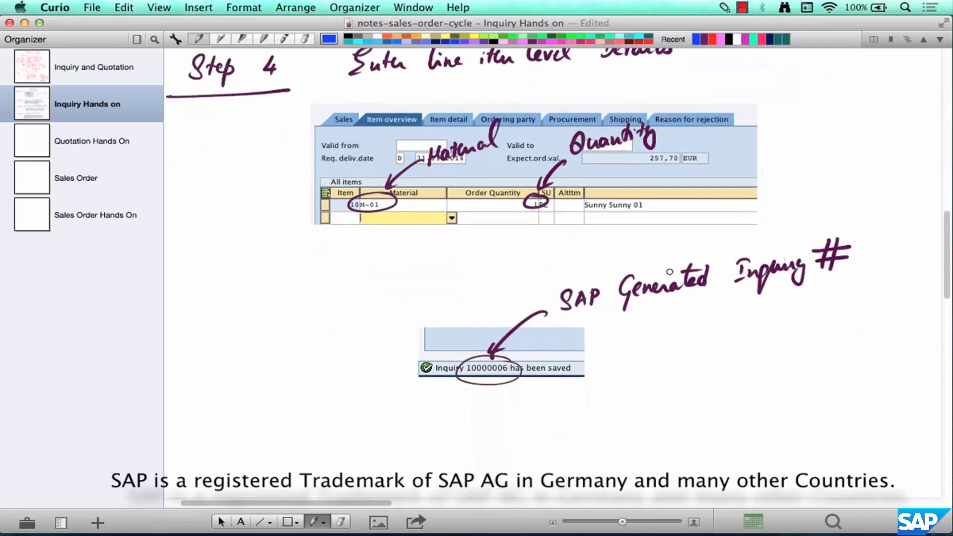
pyautogui.moveTo(642, 155); pyautogui.dragTo(681, 161)
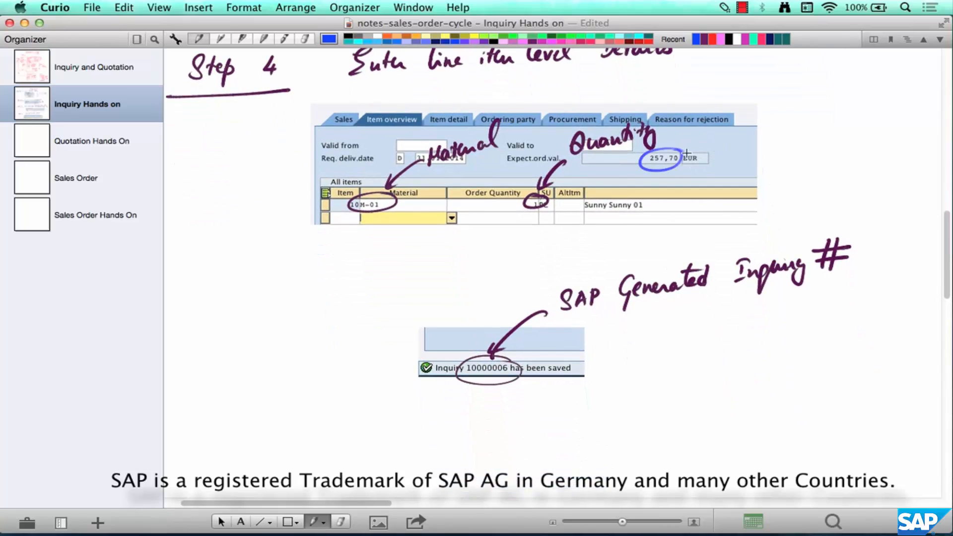